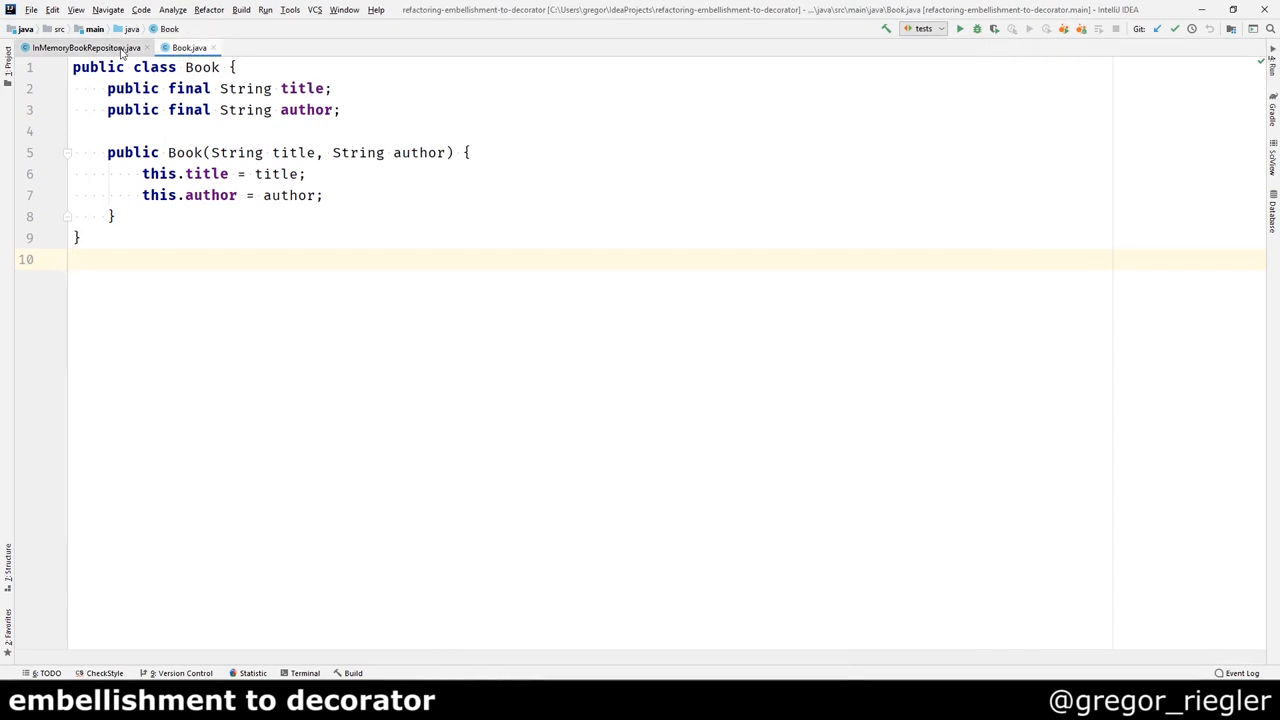
Review InMemoryBookRepository's add and byAuthor methods and select the book argument in the put call
click(84, 48)
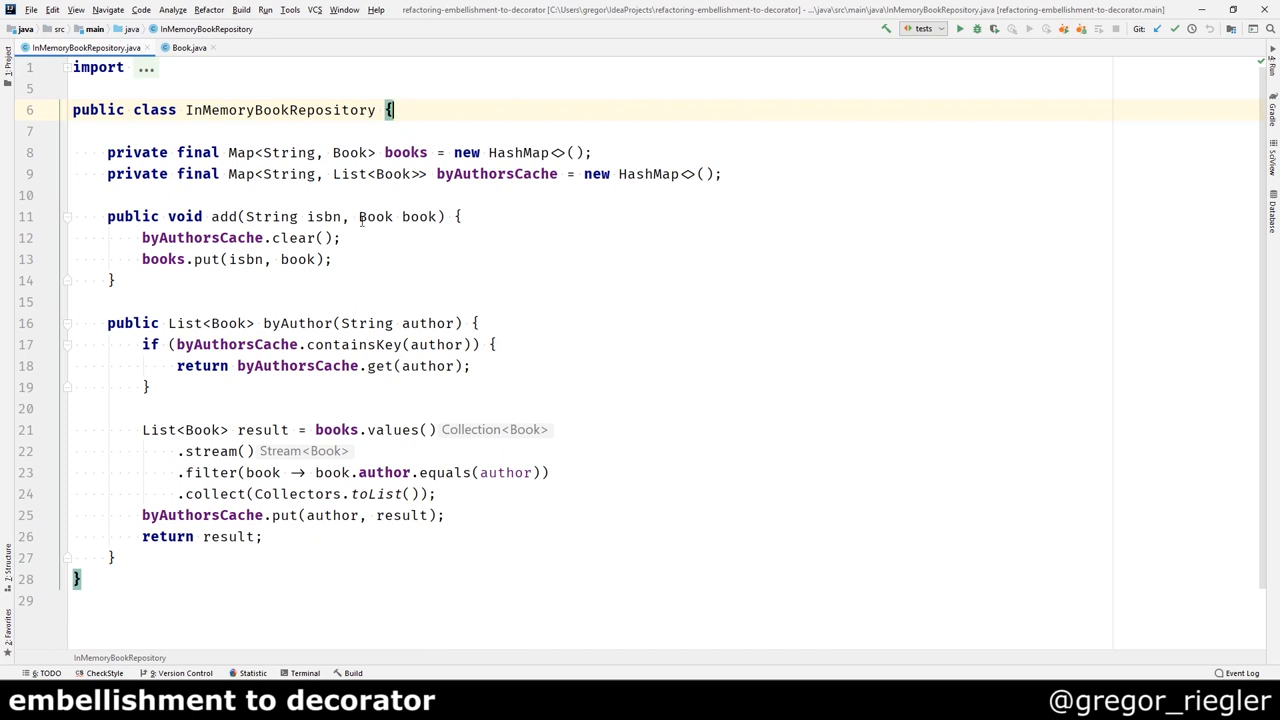
double_click(418, 216)
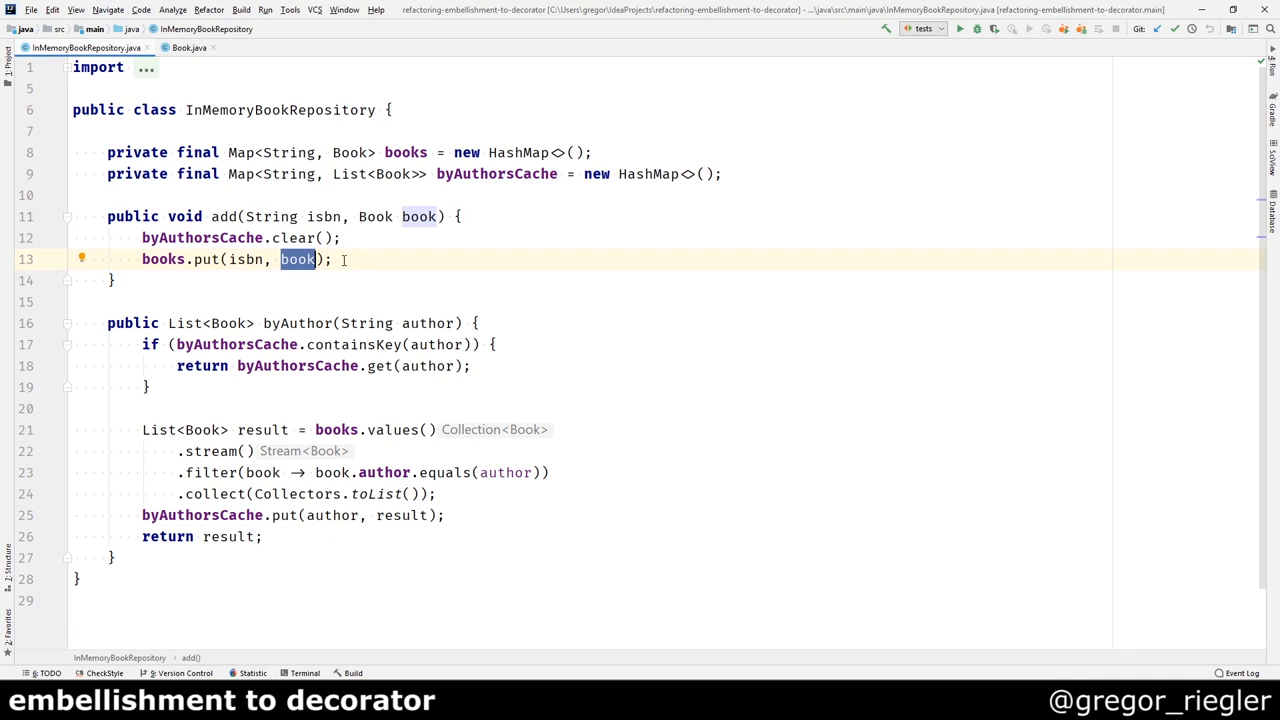
mouse_move(344, 264)
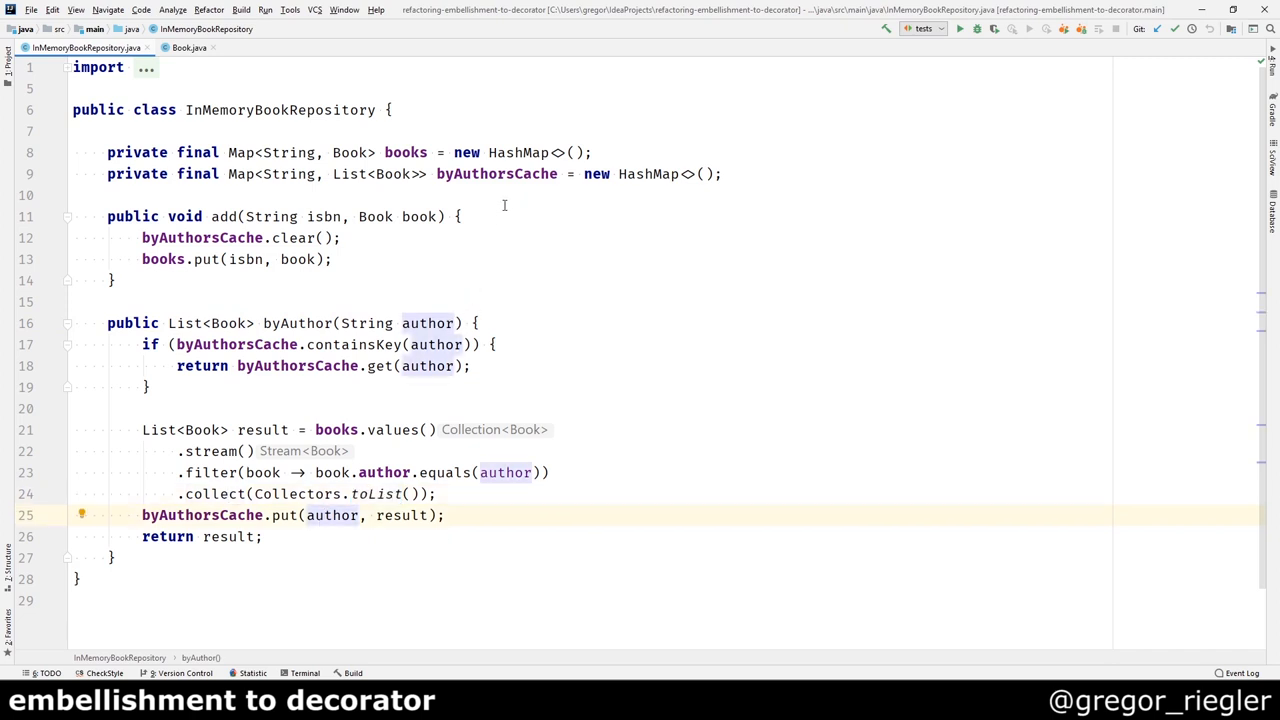
mouse_move(520, 174)
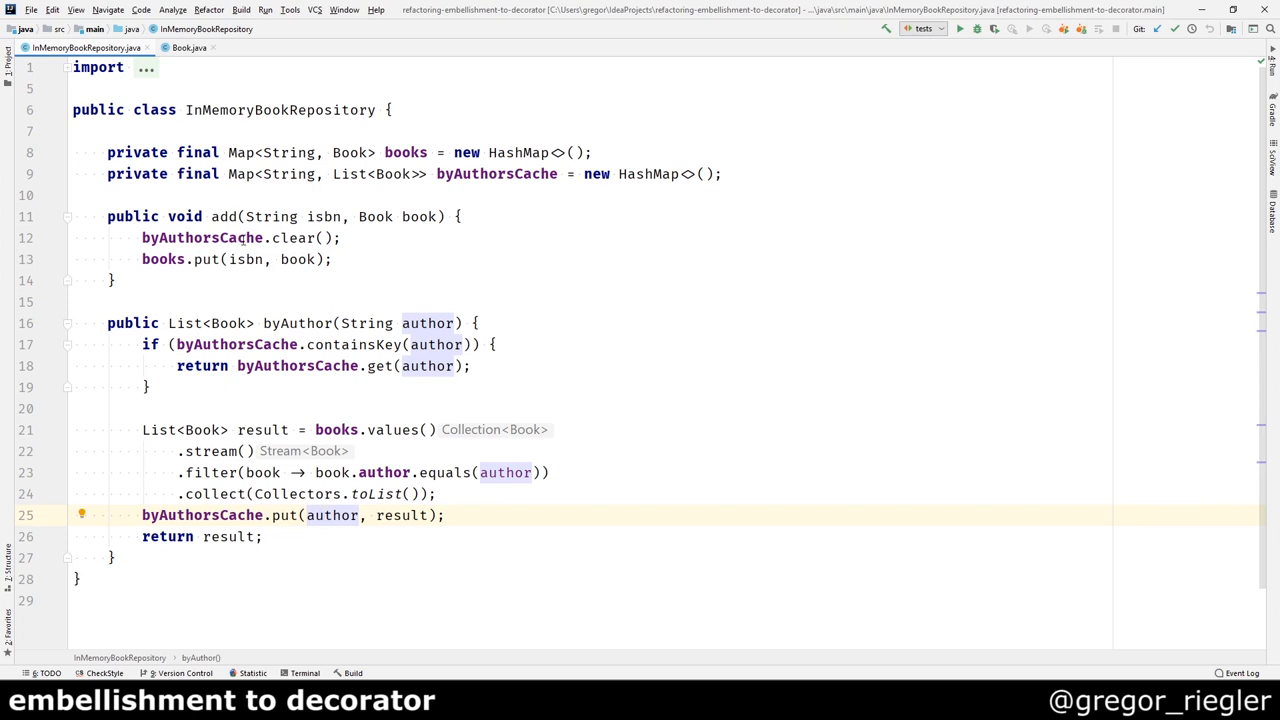
mouse_move(264, 304)
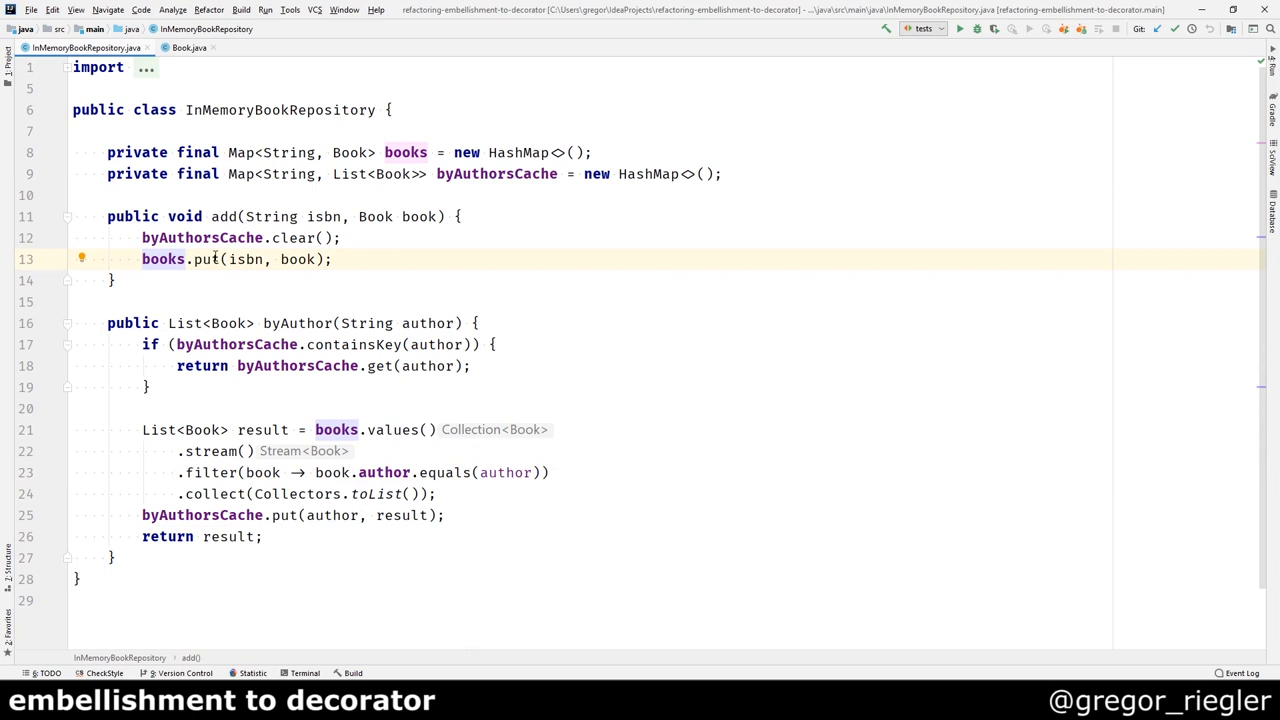
Extract the books.put line into _add and the author-filtering stream into _byAuthor
key(ctrl+w)
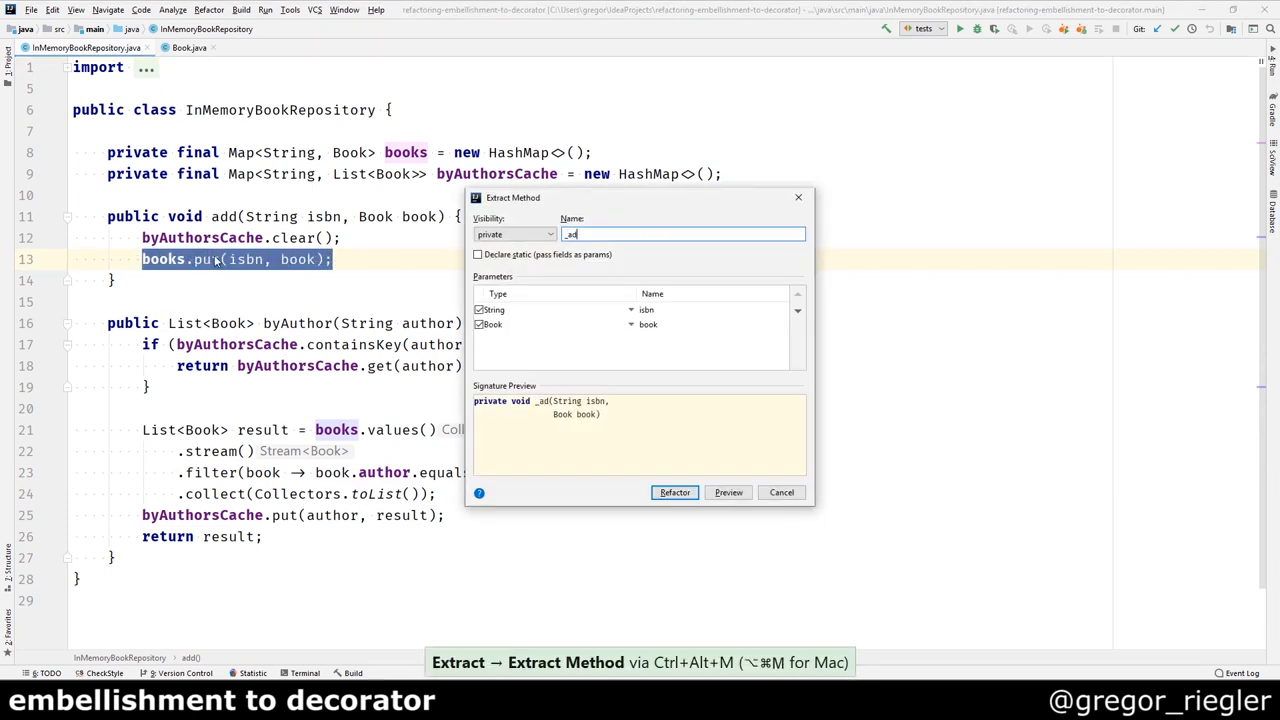
click(674, 492)
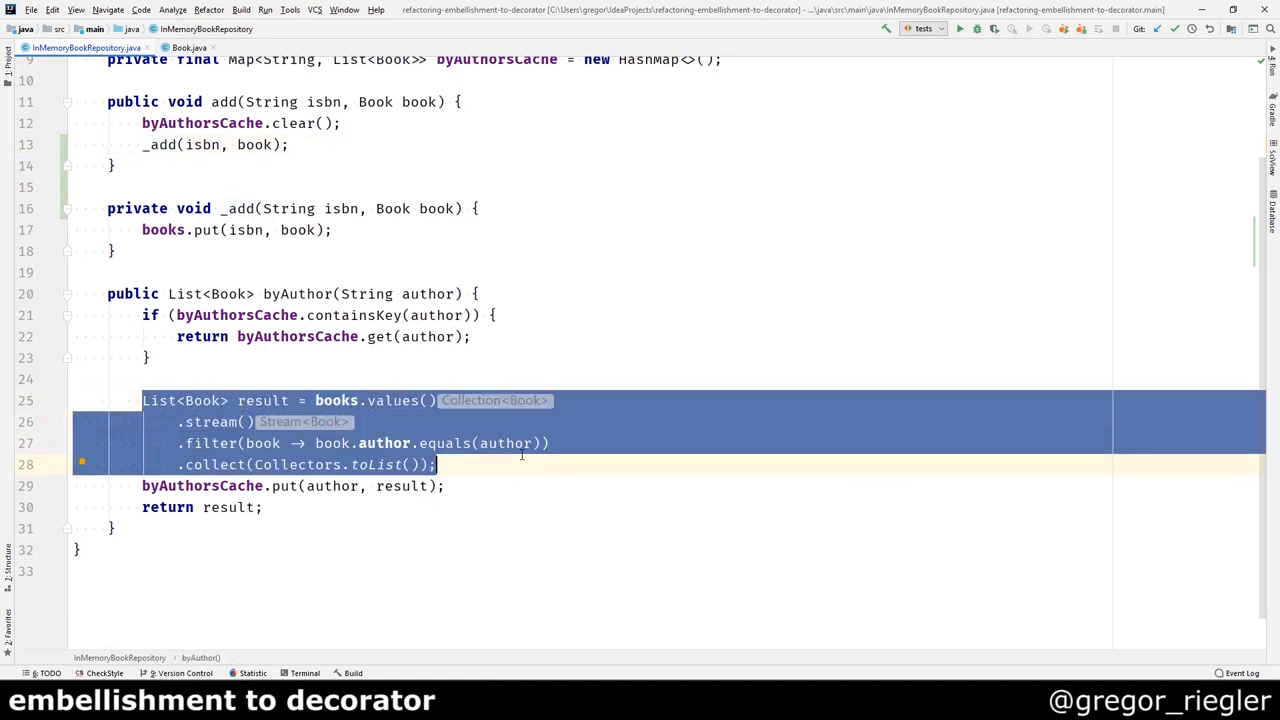
key(ctrl+alt+m)
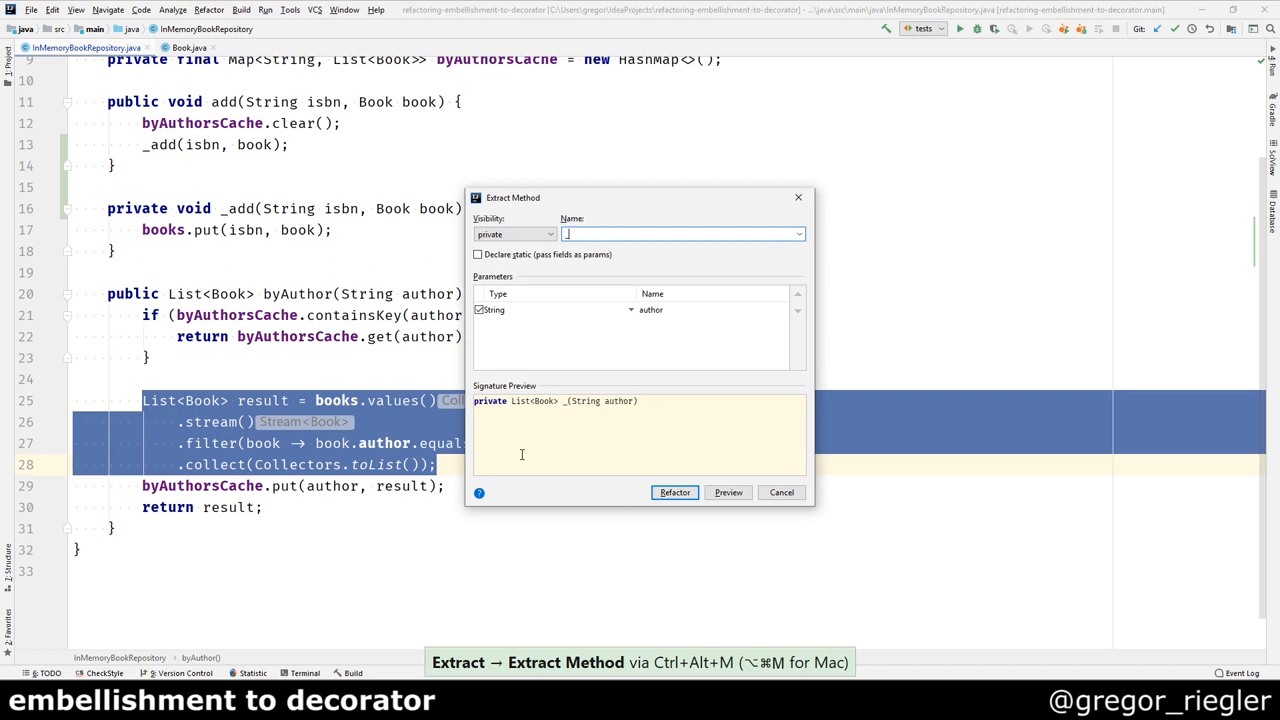
text(_byAuthor)
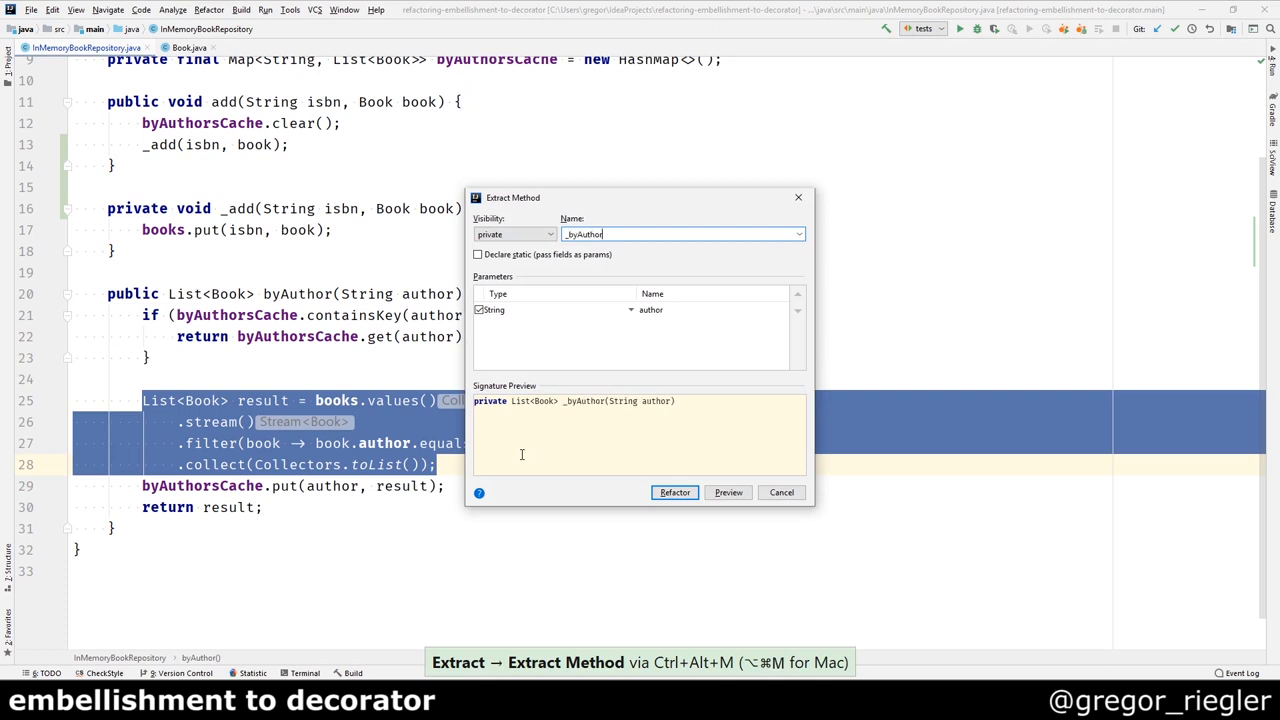
click(674, 492)
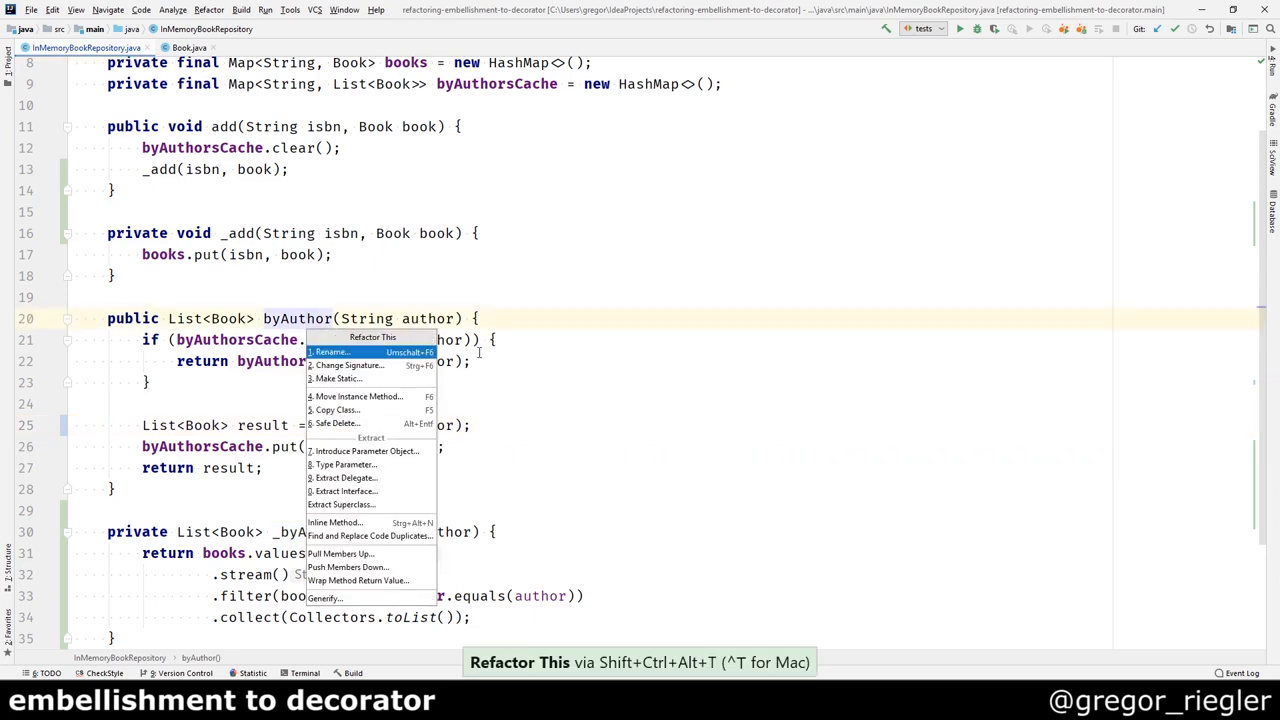
mouse_move(344, 478)
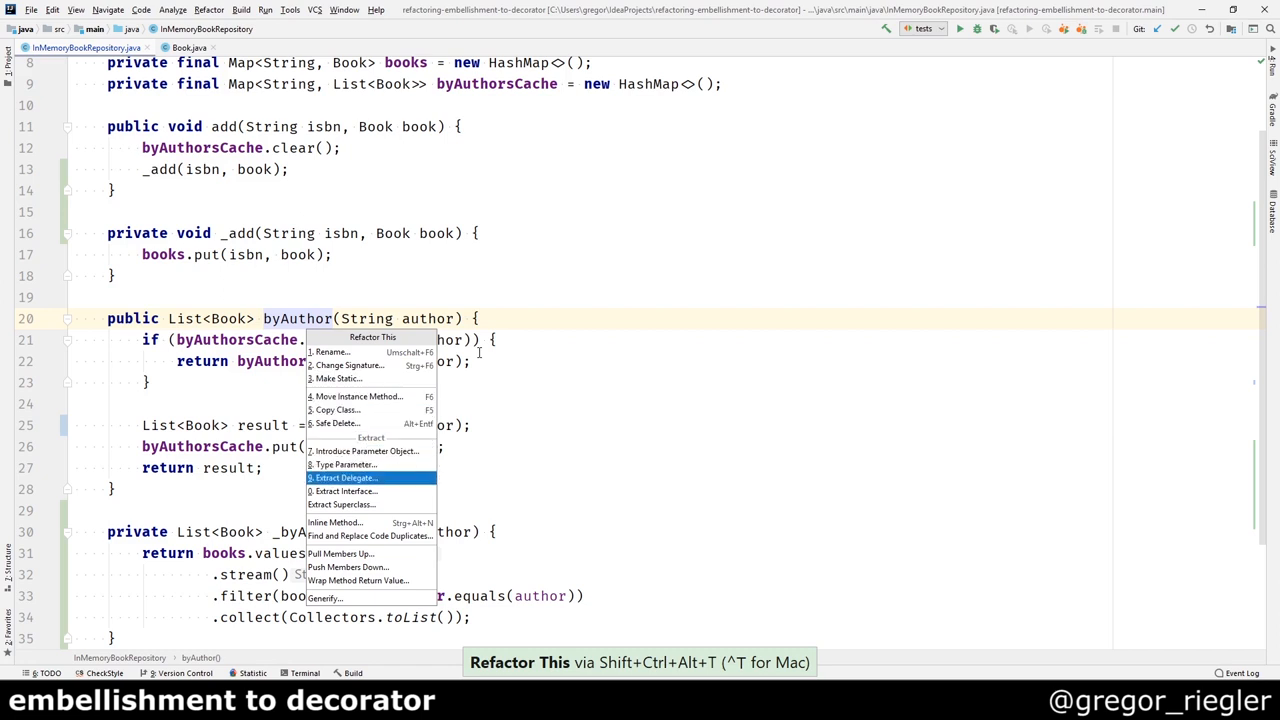
Extract books, _add and _byAuthor into a new delegate class ActualBookRepository
click(344, 476)
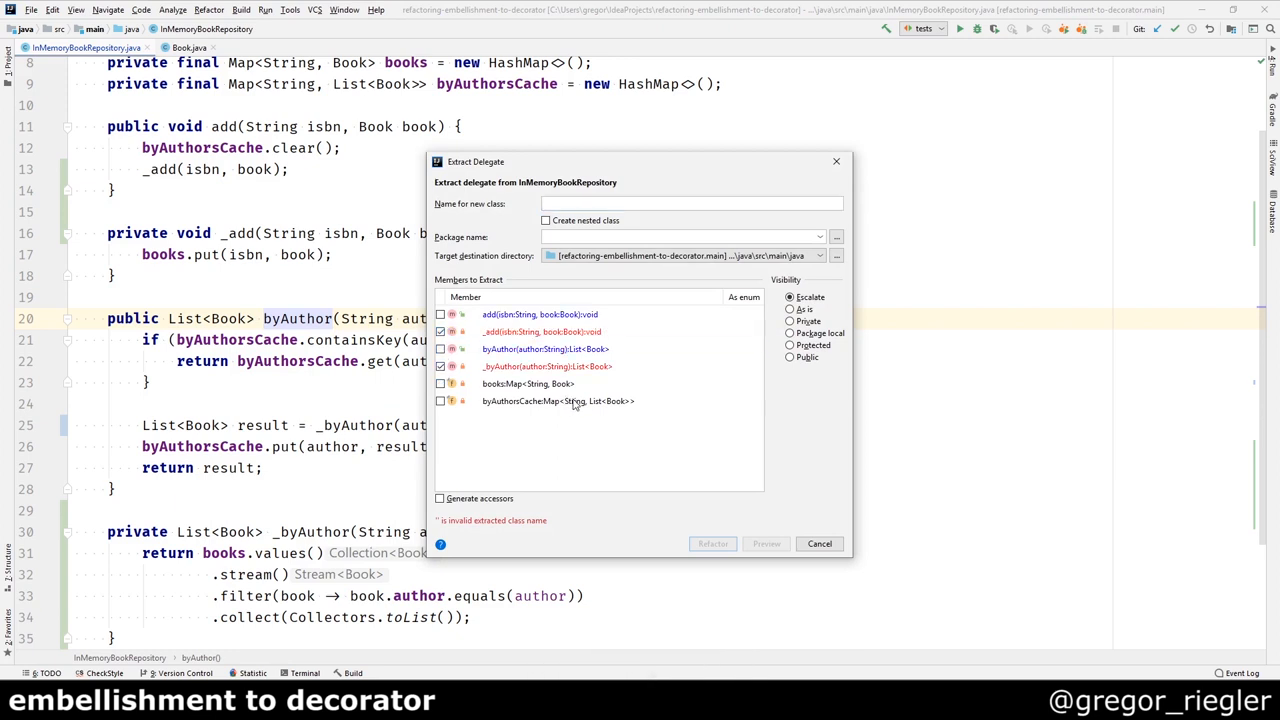
click(440, 384)
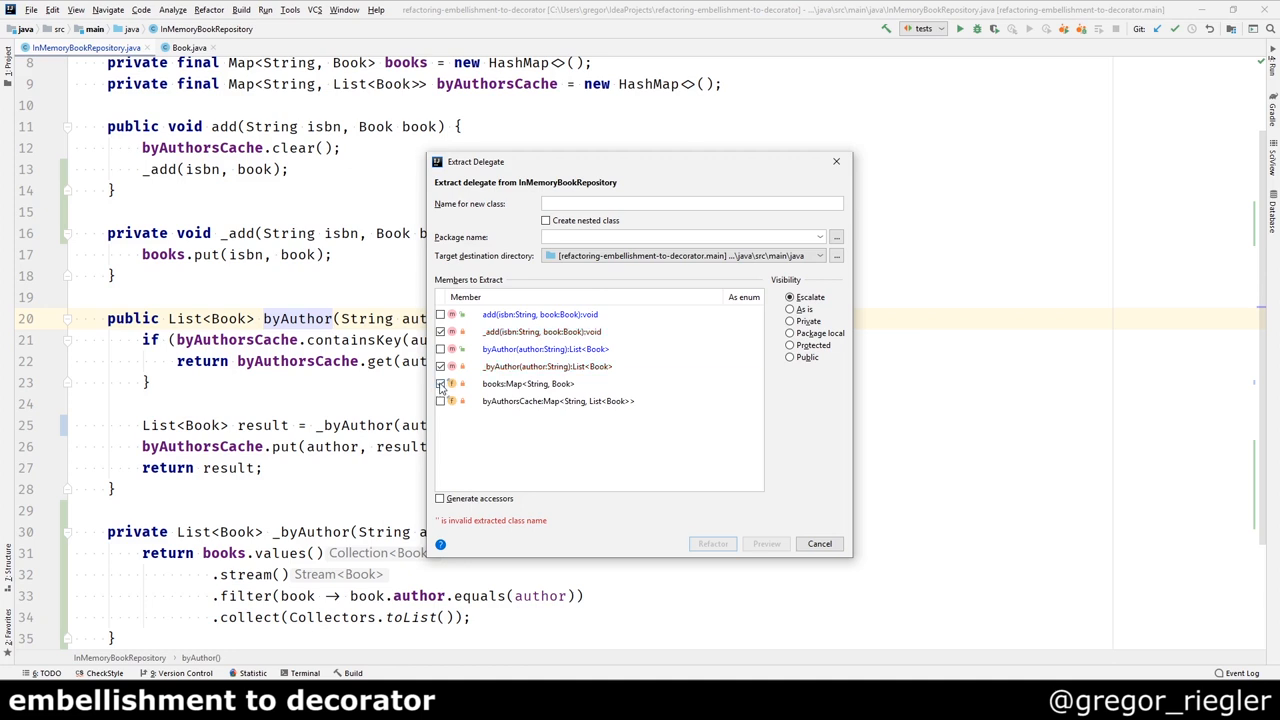
mouse_move(440, 388)
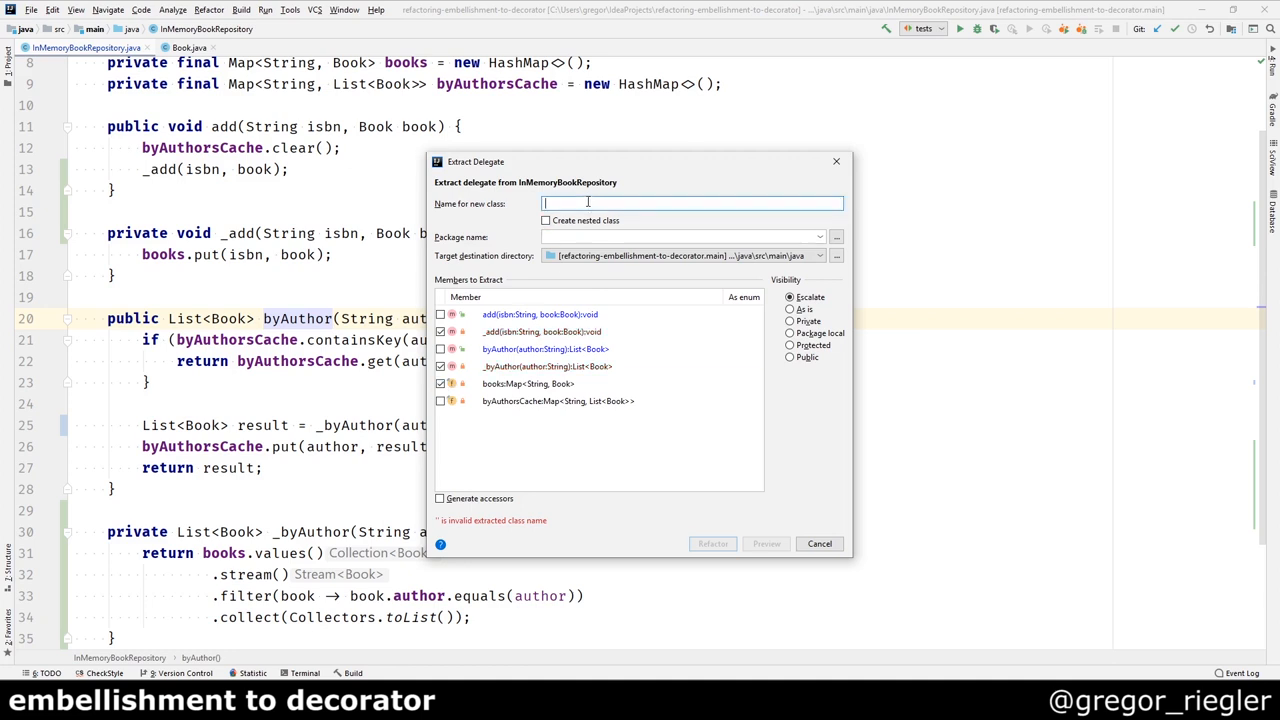
text(ActualBook)
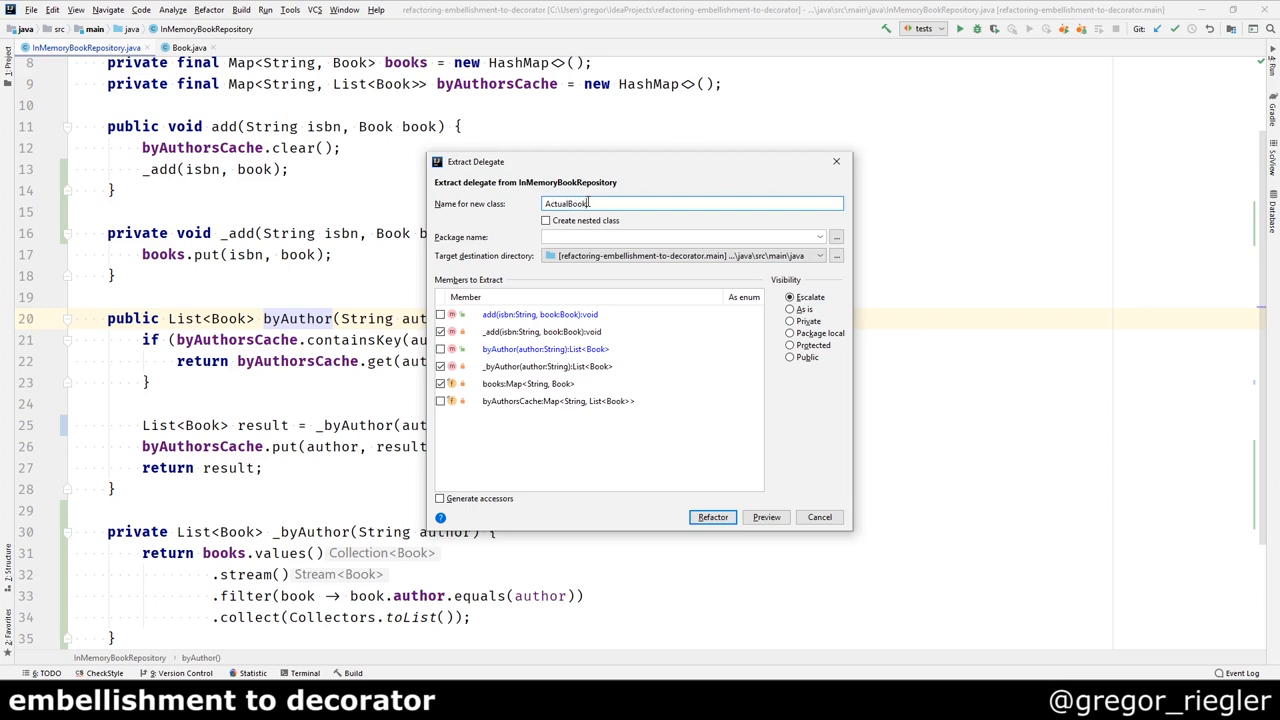
text(Repository)
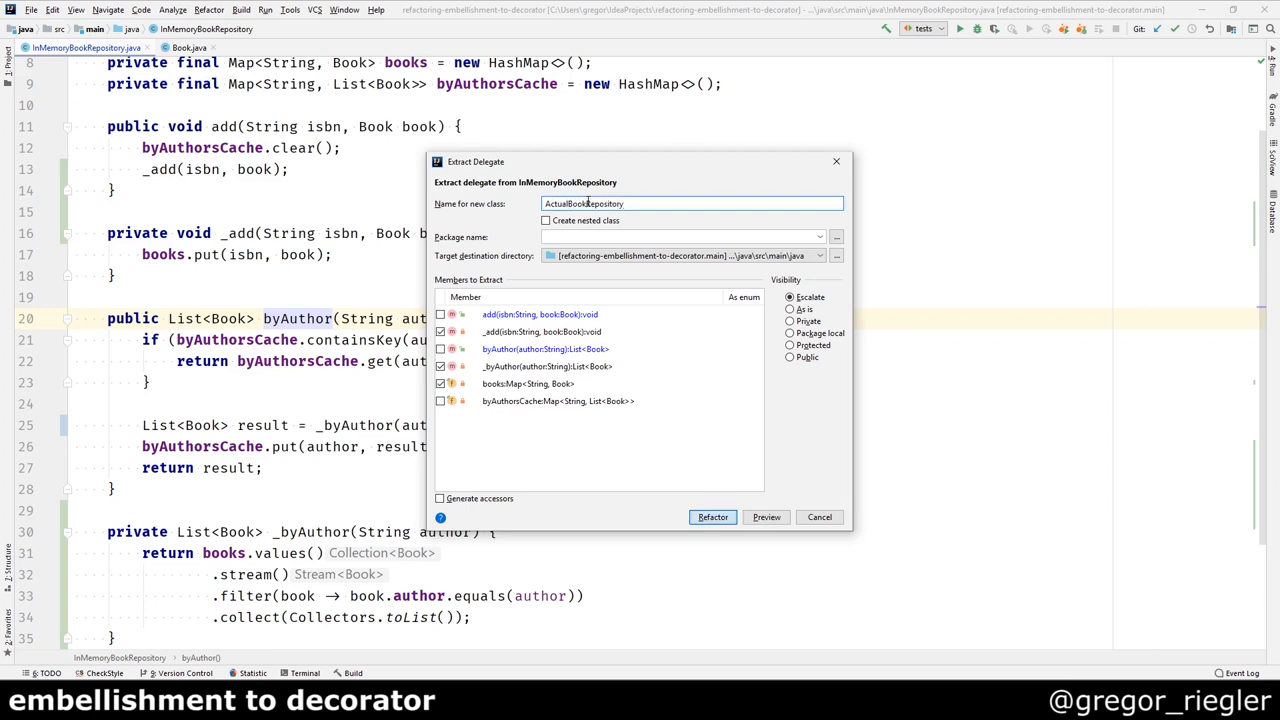
click(712, 516)
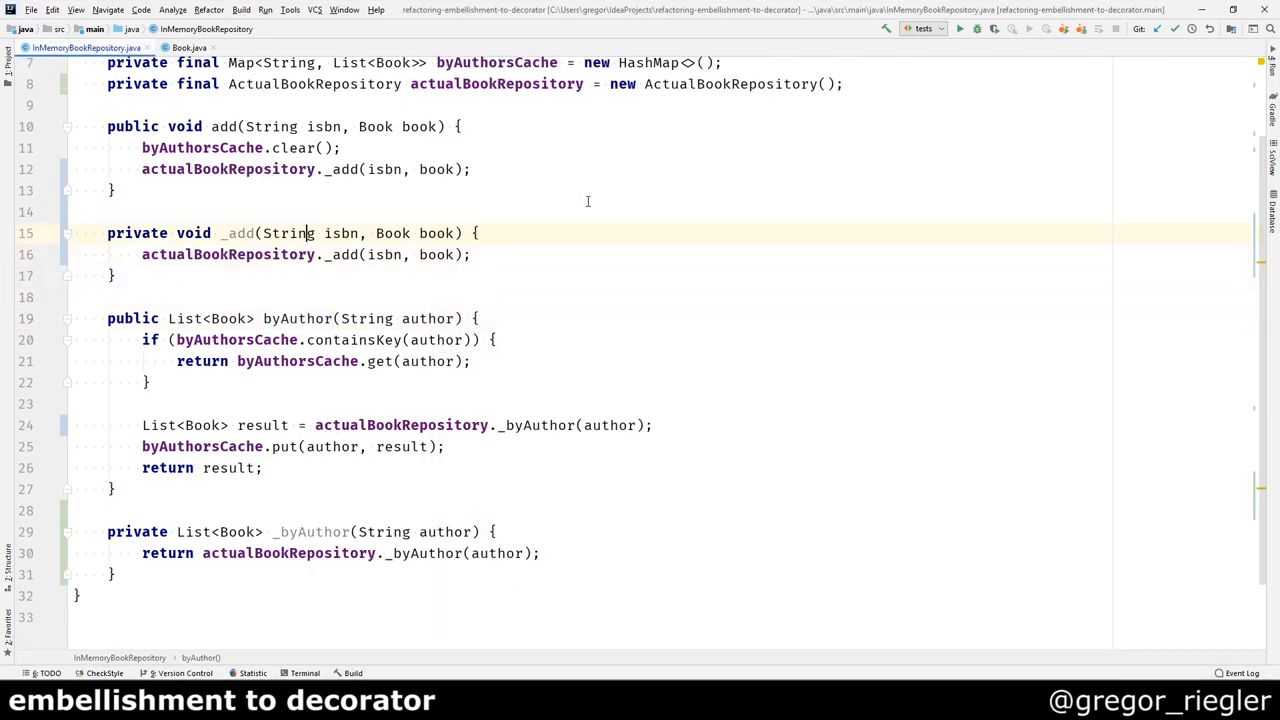
Safe Delete the redundant _add and _byAuthor wrapper methods
key(Alt+Delete)
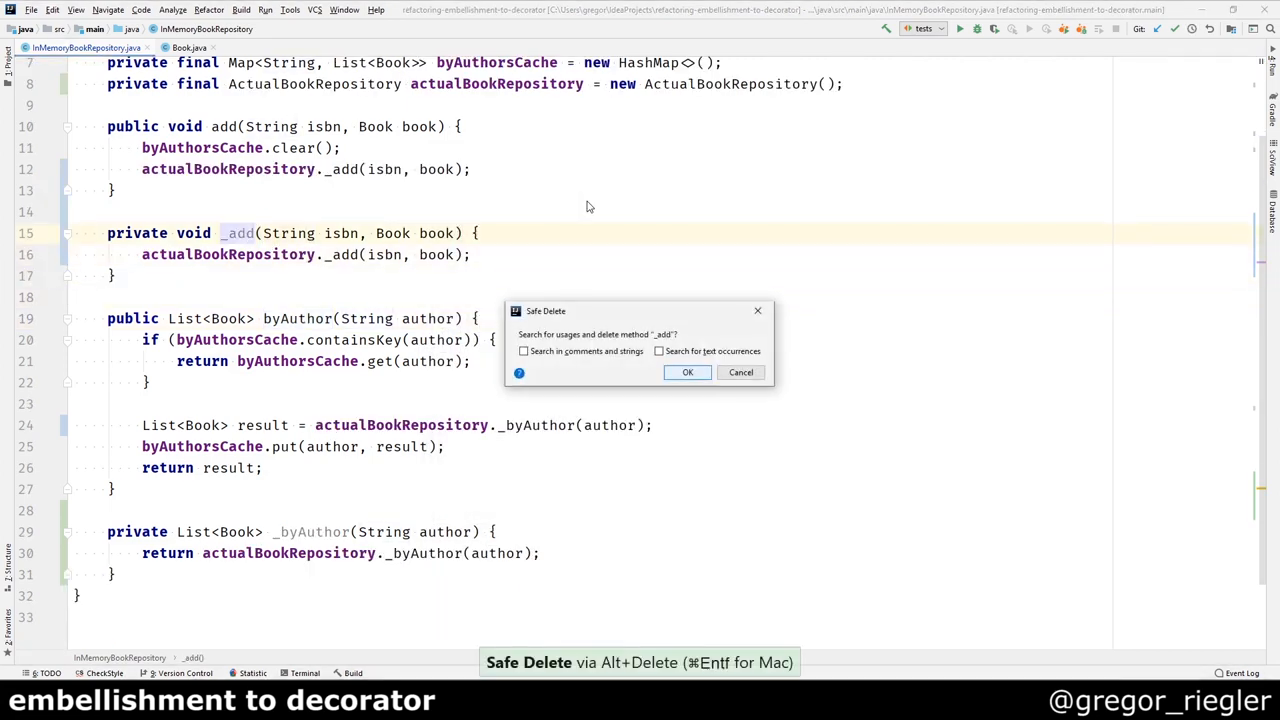
click(688, 372)
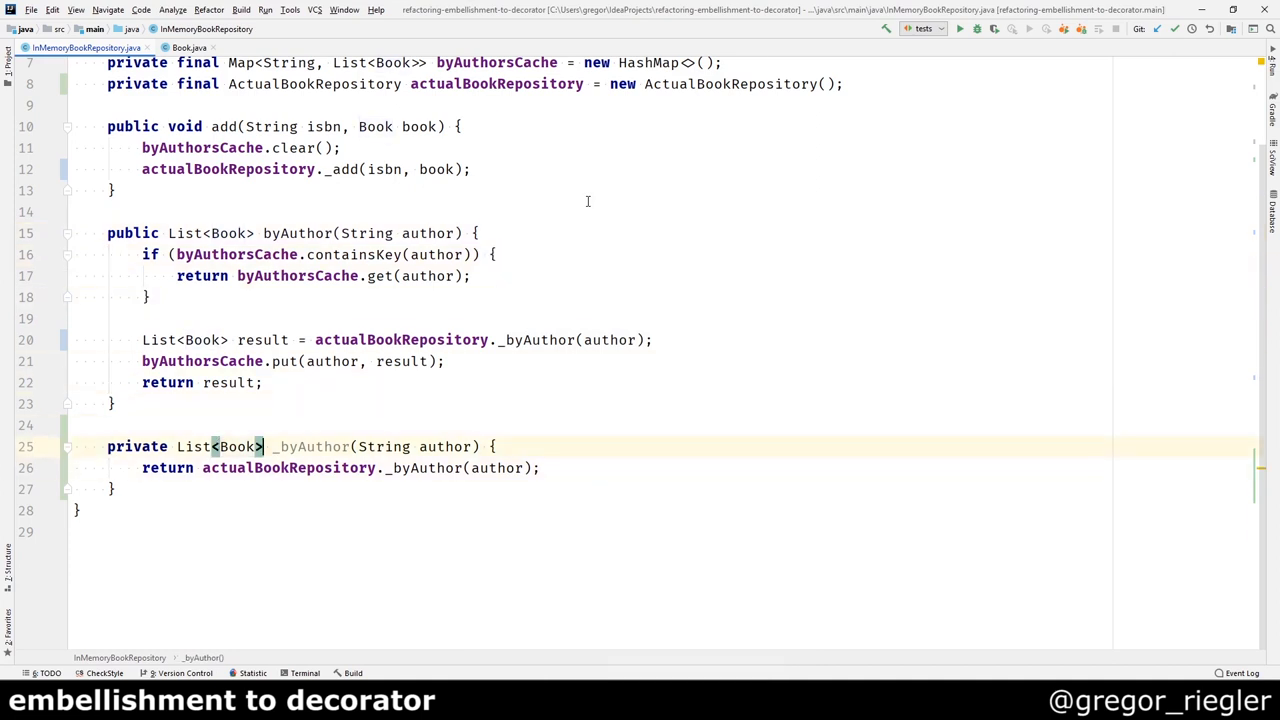
key(Alt+Delete)
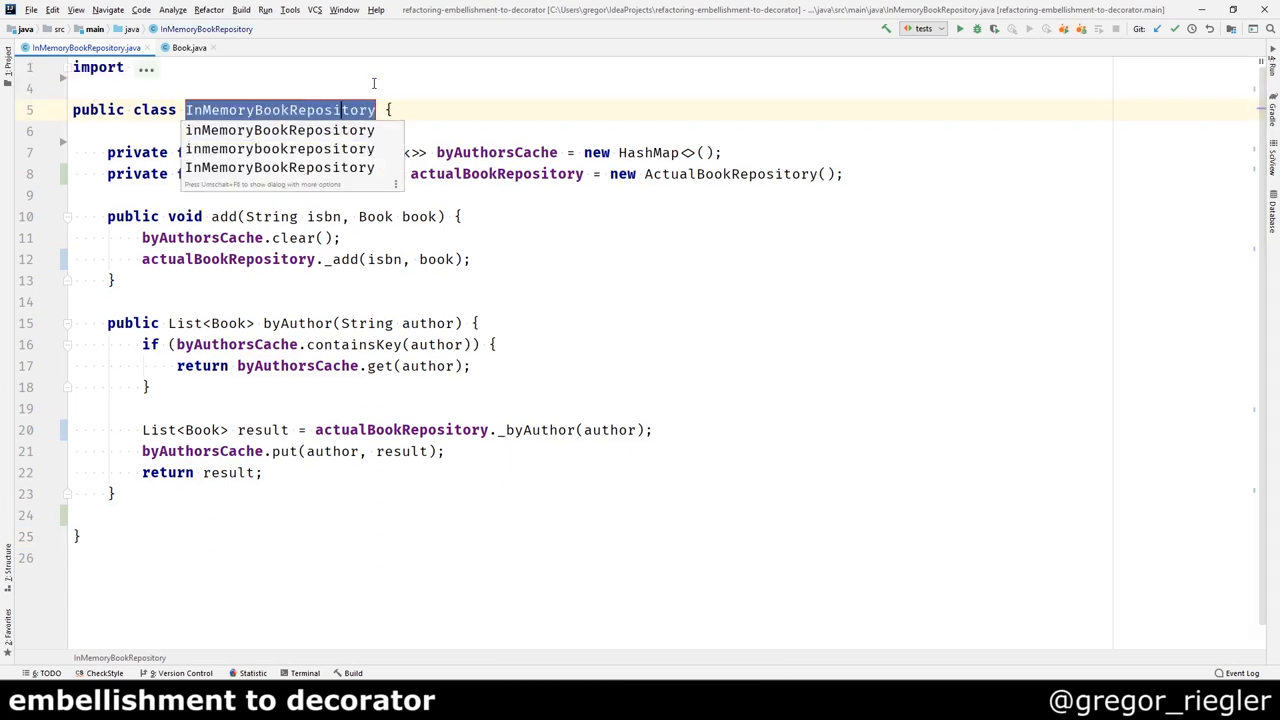
Rename the caching class to CachingBookRepositoryDecorator, including its matching test class
text(Caching {)
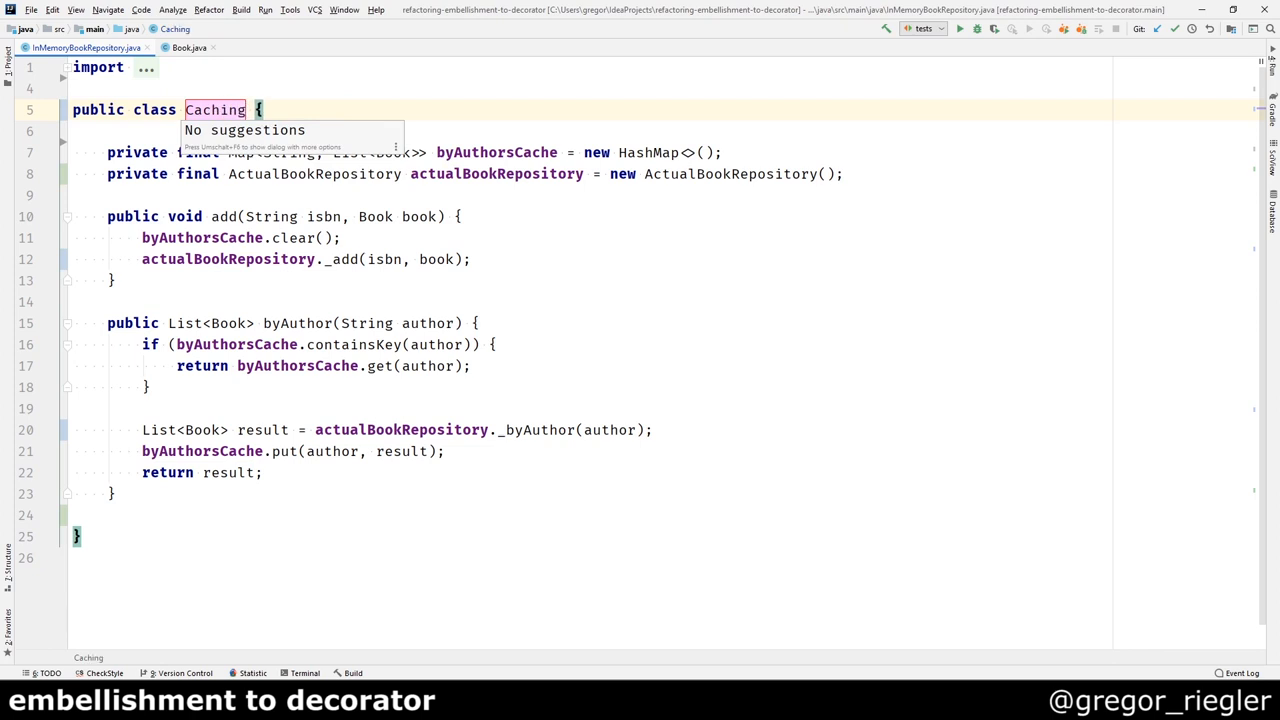
text(BookRepositoryDecorator)
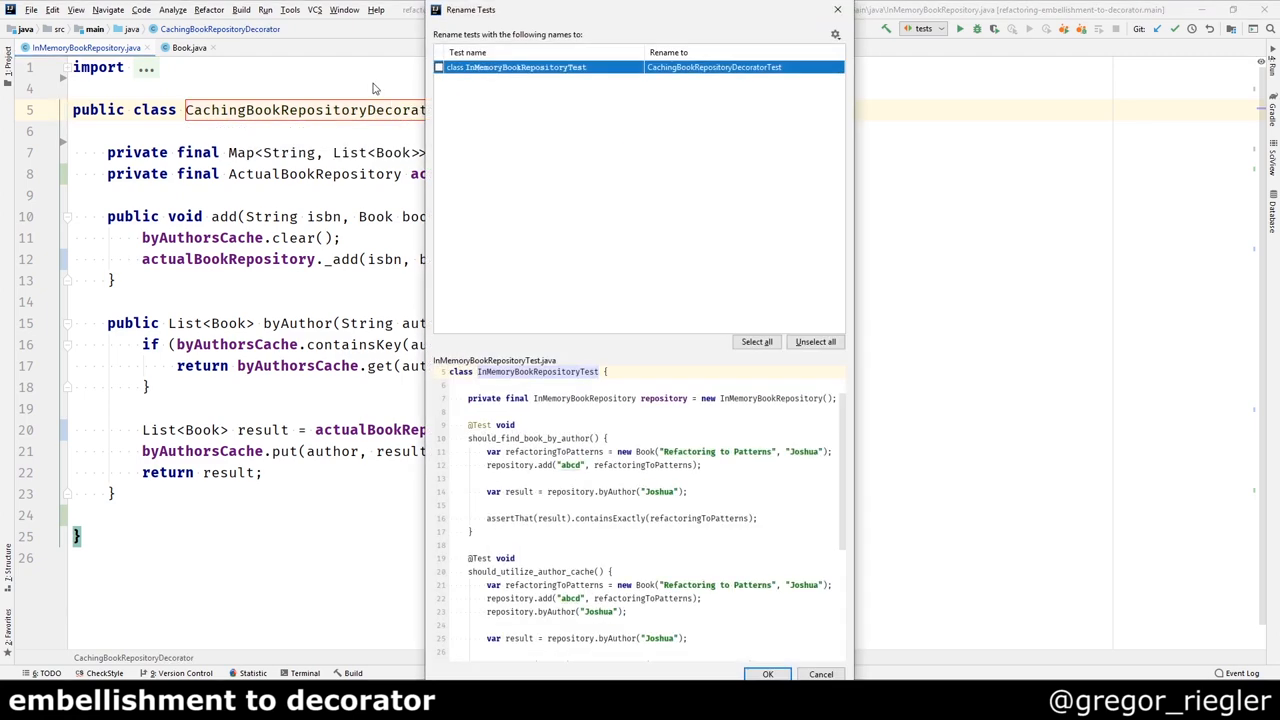
click(768, 674)
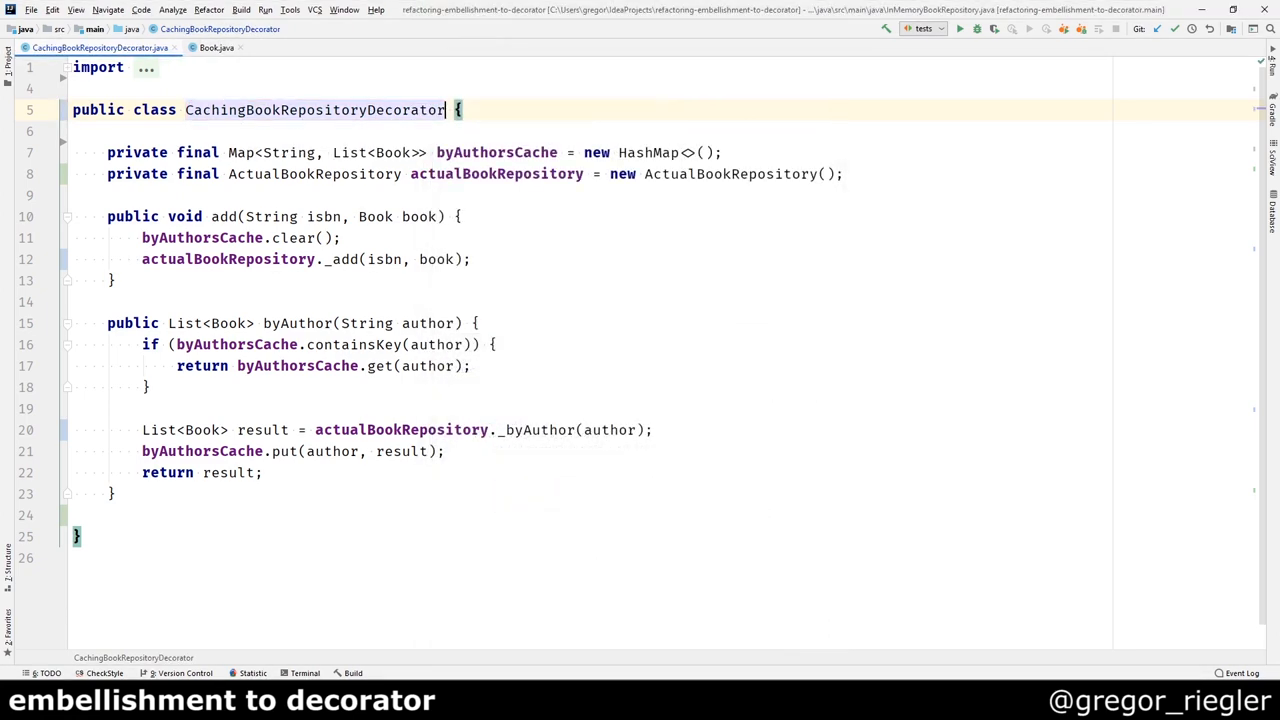
mouse_move(314, 172)
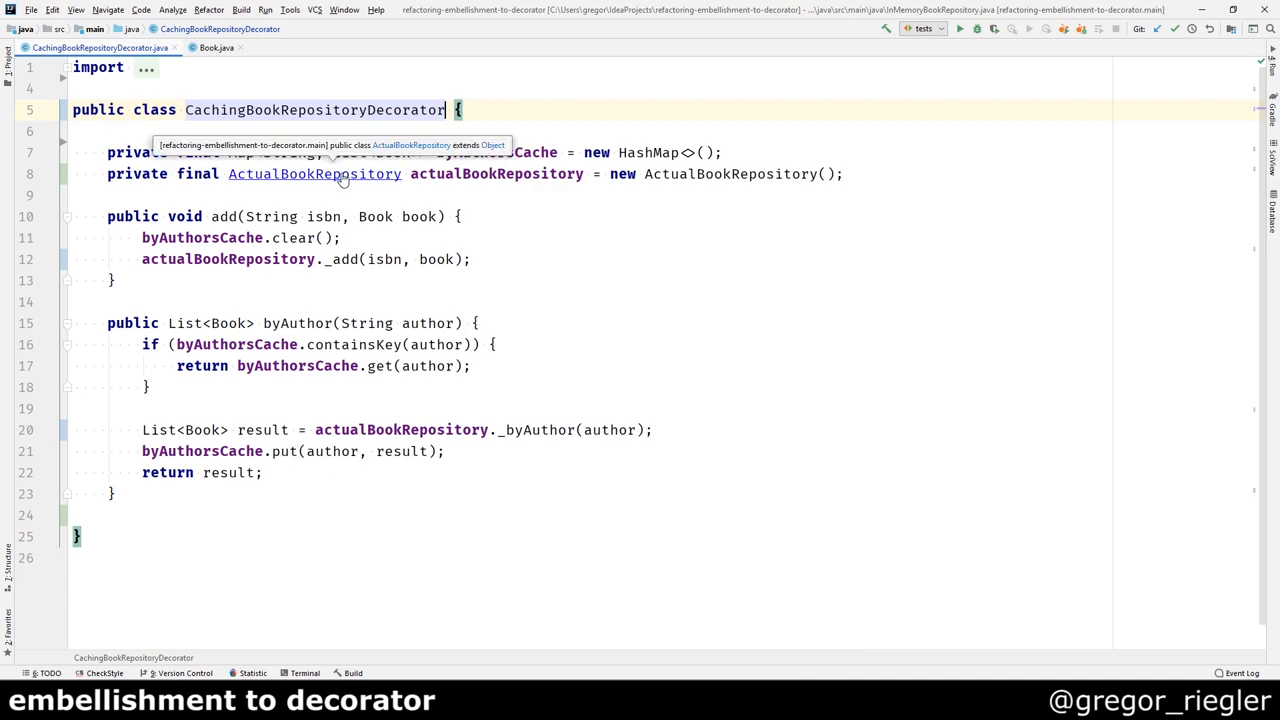
Rename ActualBookRepository to InMemoryBookRepository and its _add/_byAuthor methods to add and byAuthor
click(314, 172)
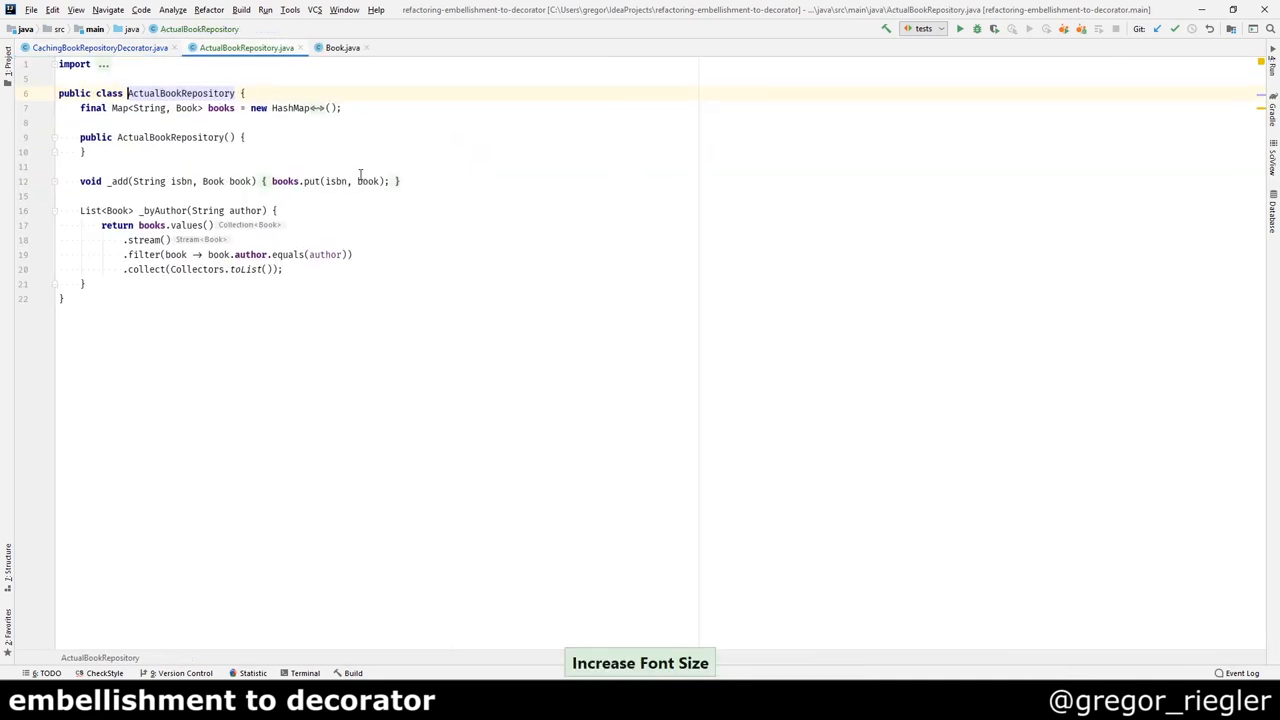
click(640, 662)
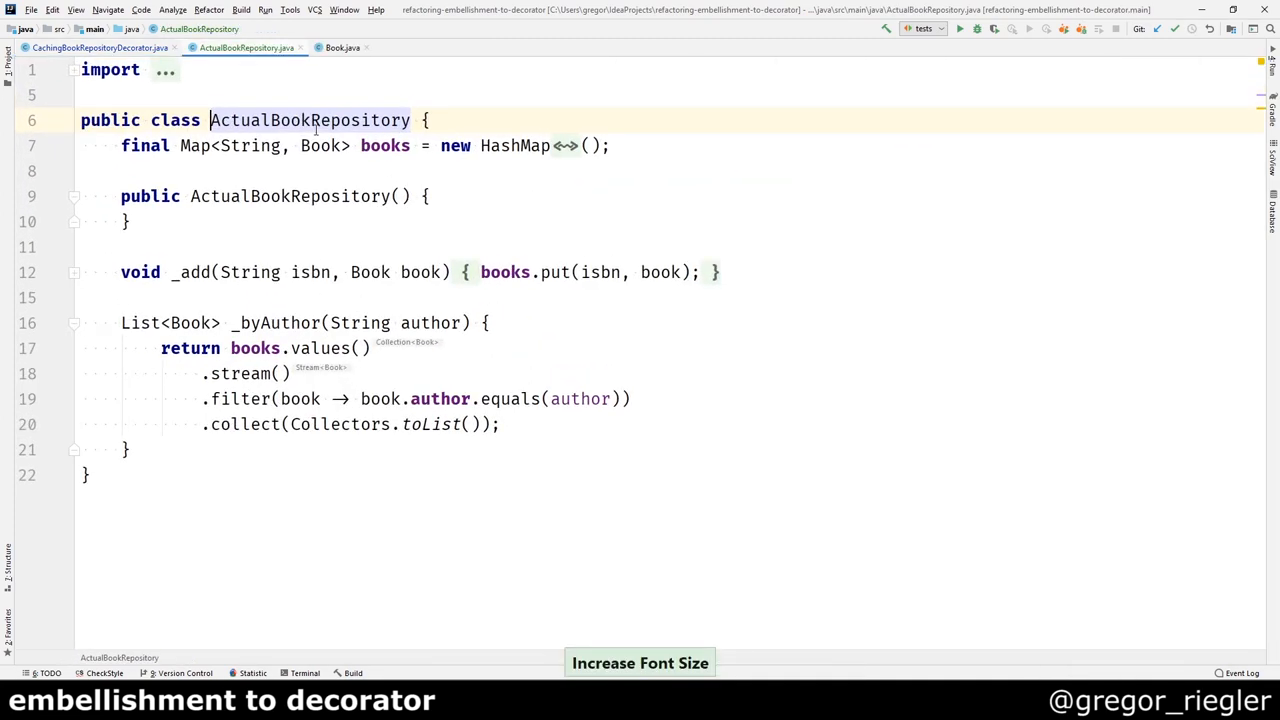
key(Shift+F6)
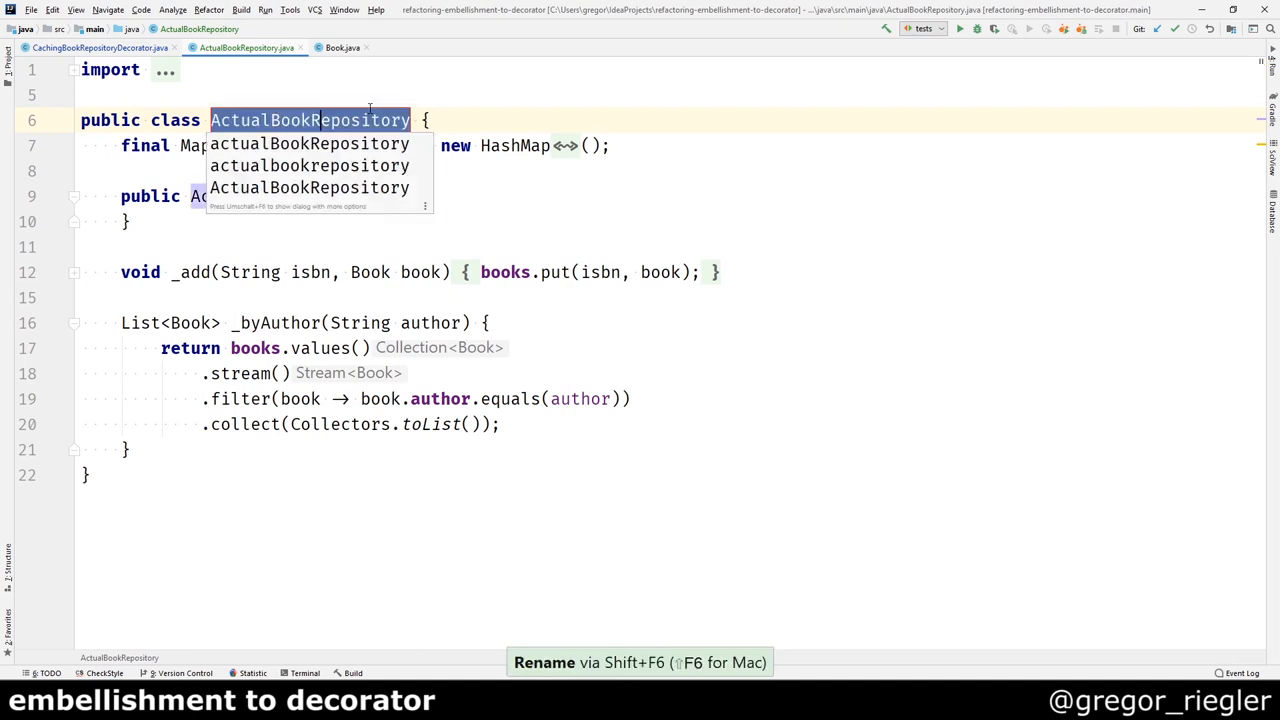
text(InMemory)
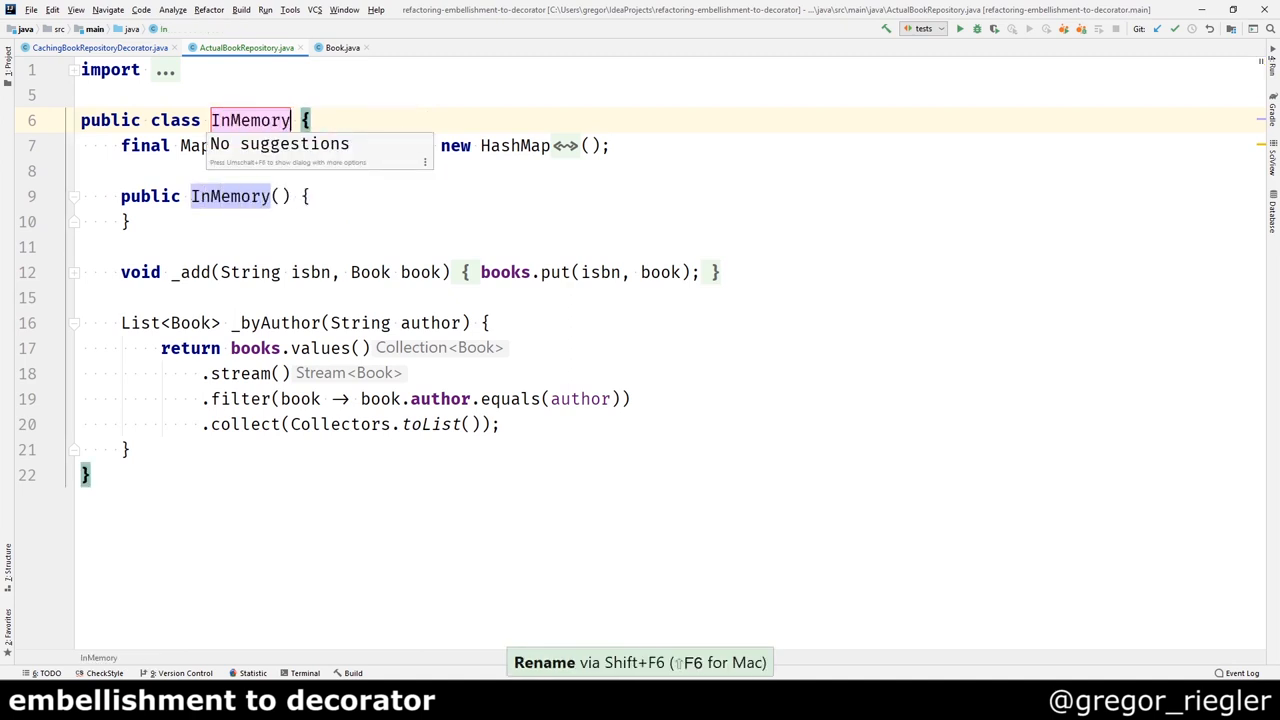
text(BookRepository)
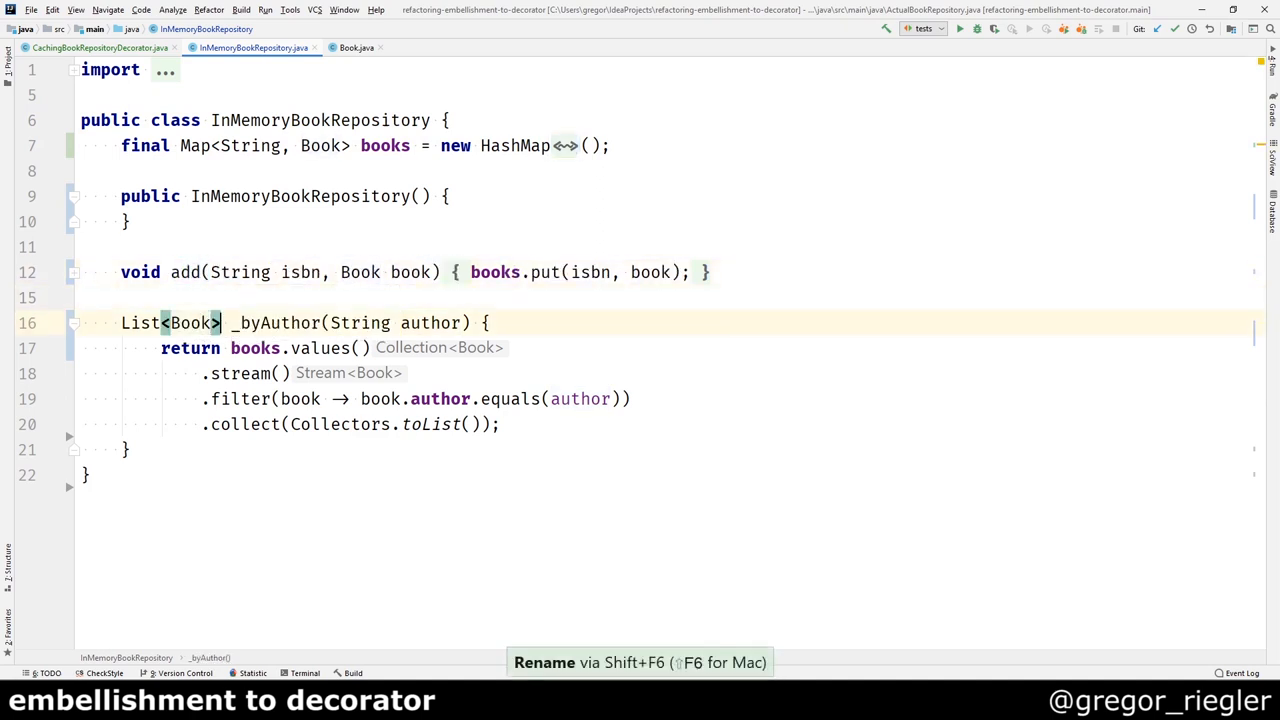
double_click(276, 322)
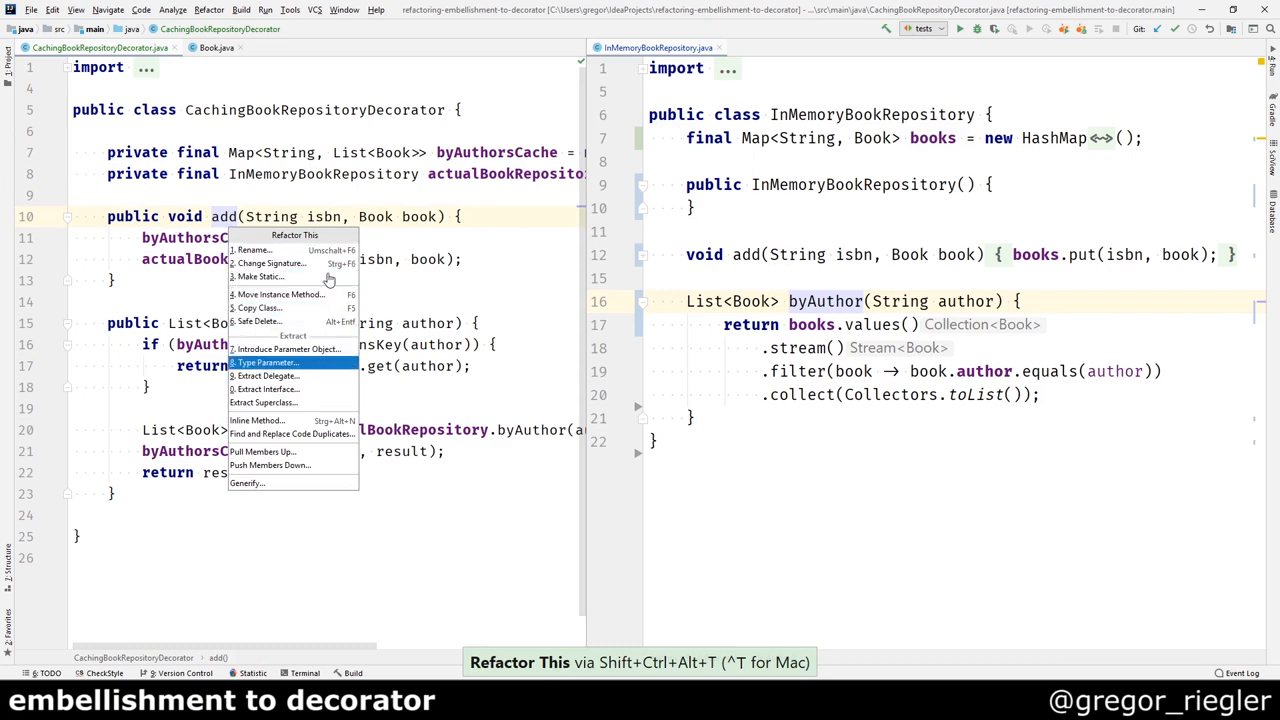
Extract a BookRepository interface with add and byAuthor from CachingBookRepositoryDecorator, replacing usages
click(268, 388)
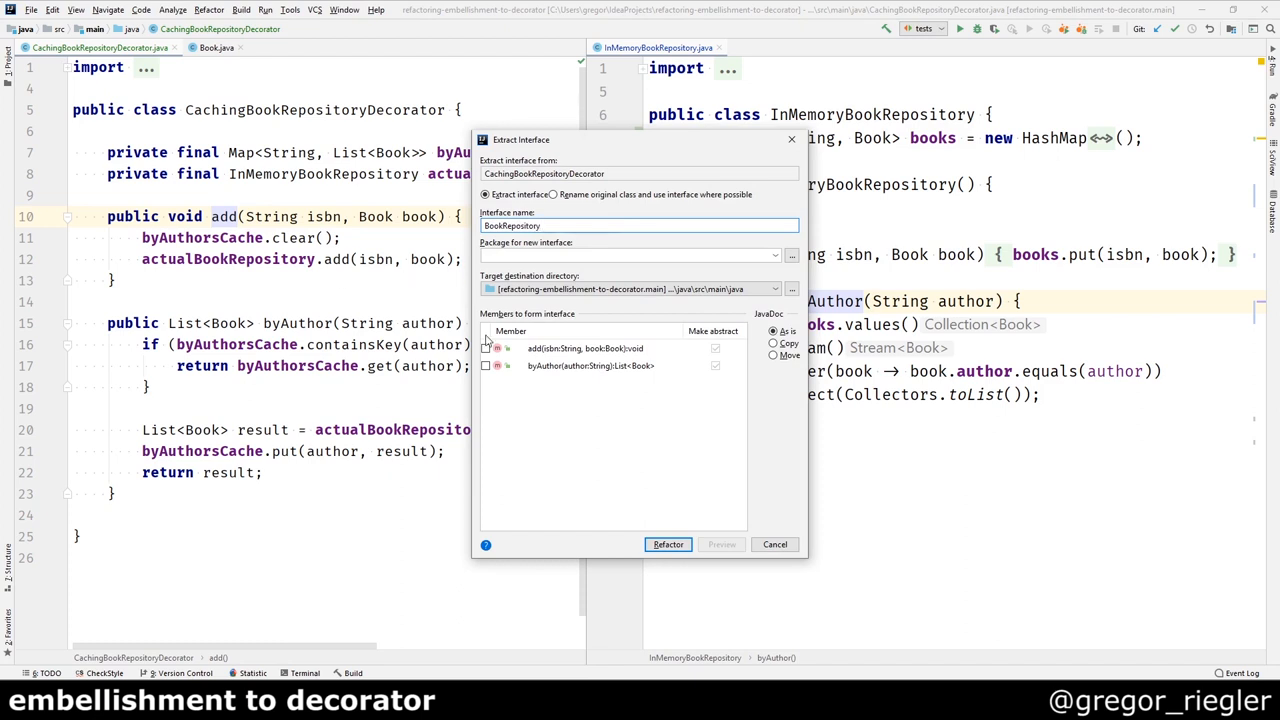
click(486, 364)
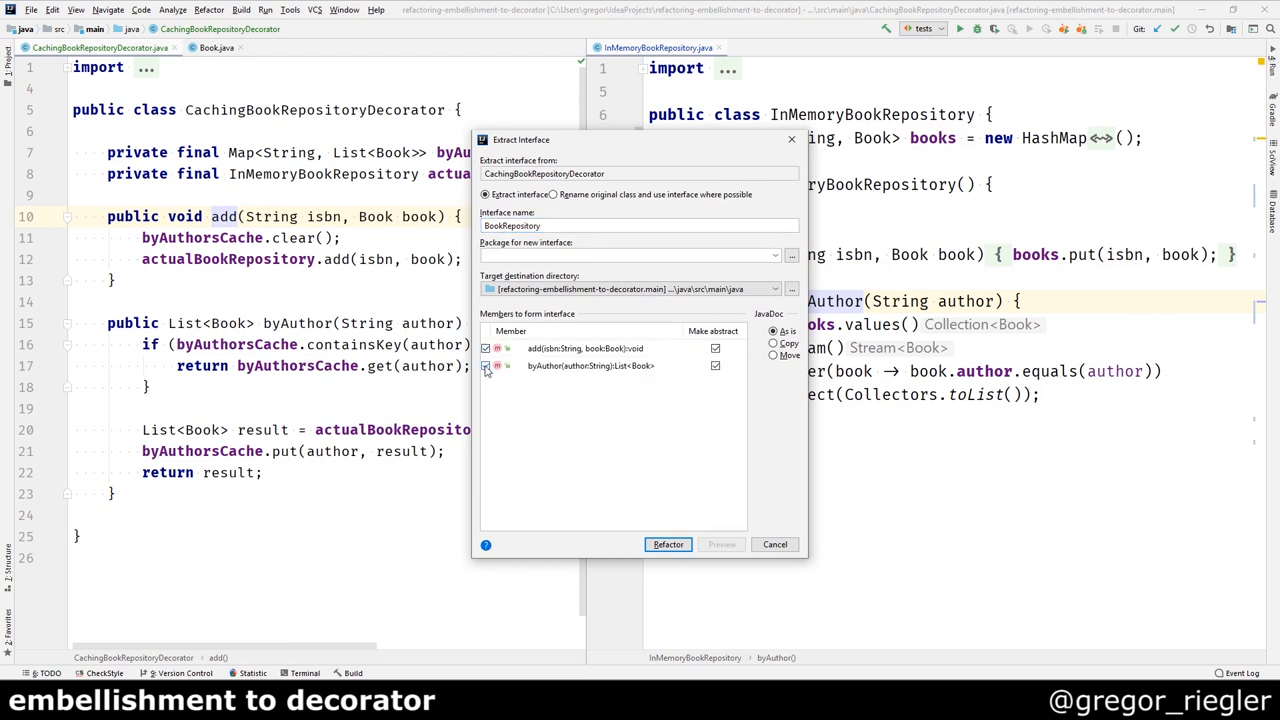
click(668, 544)
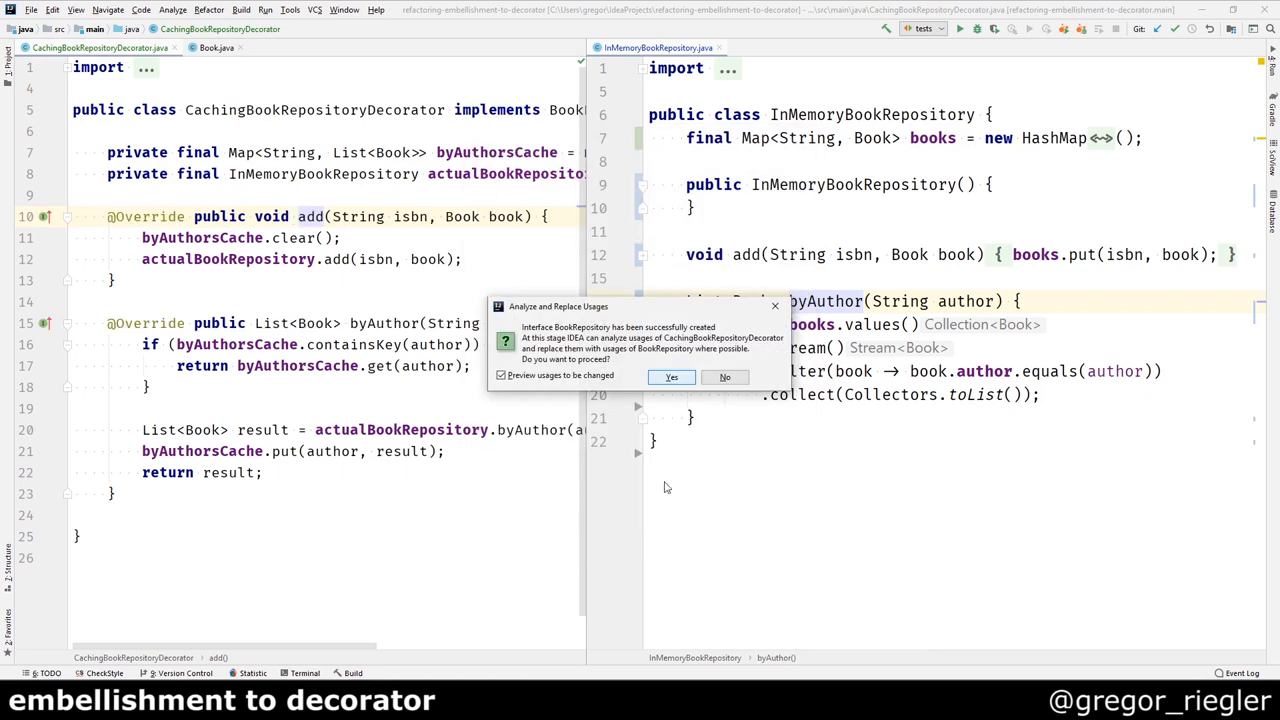
click(672, 376)
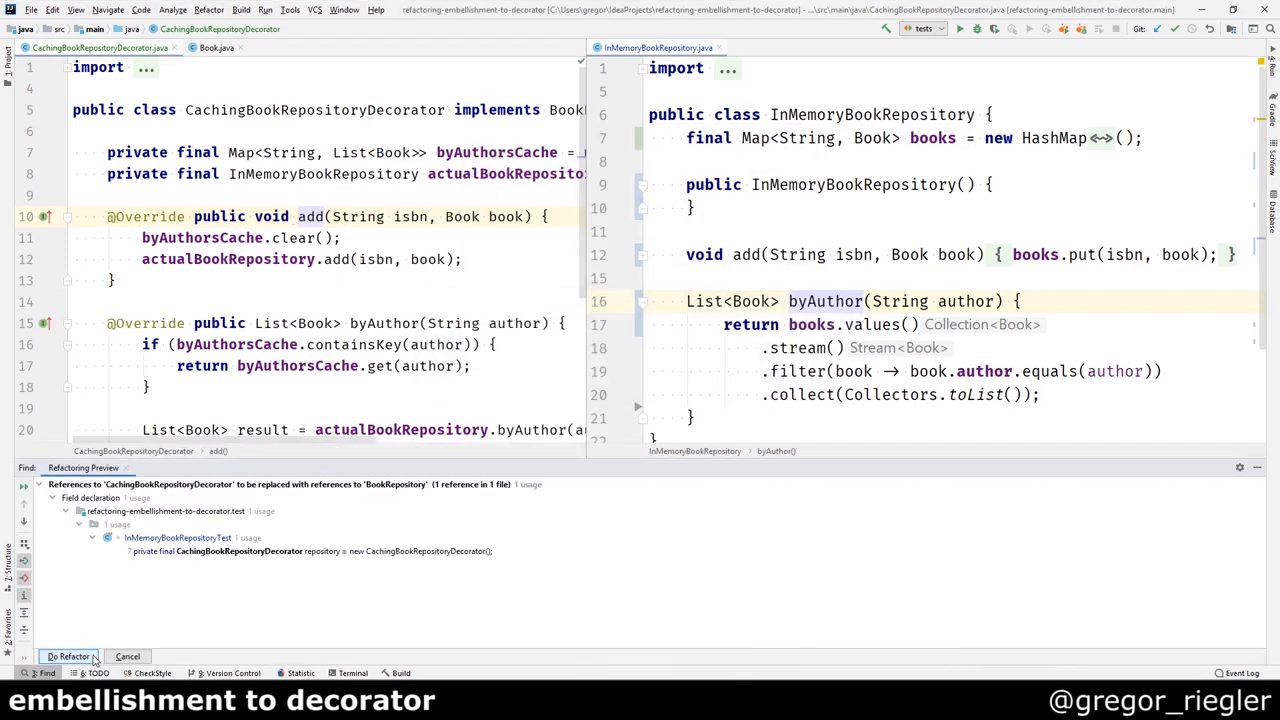
click(68, 656)
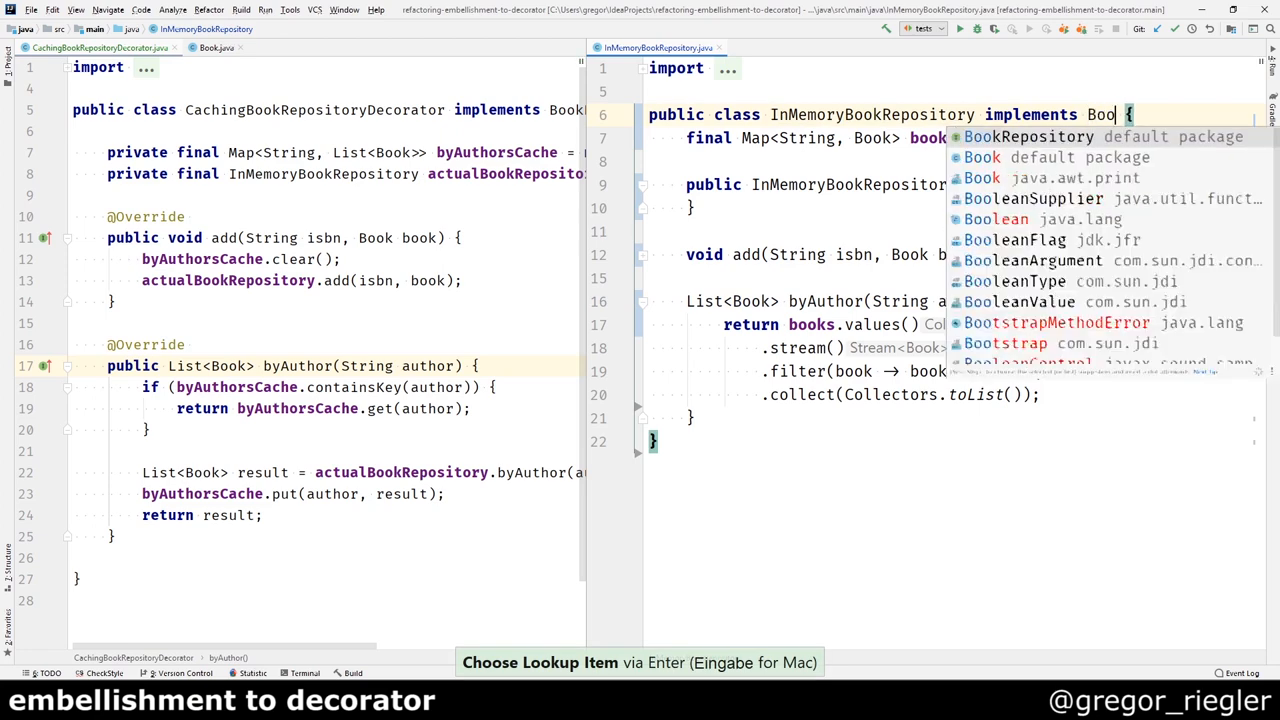
key(Enter)
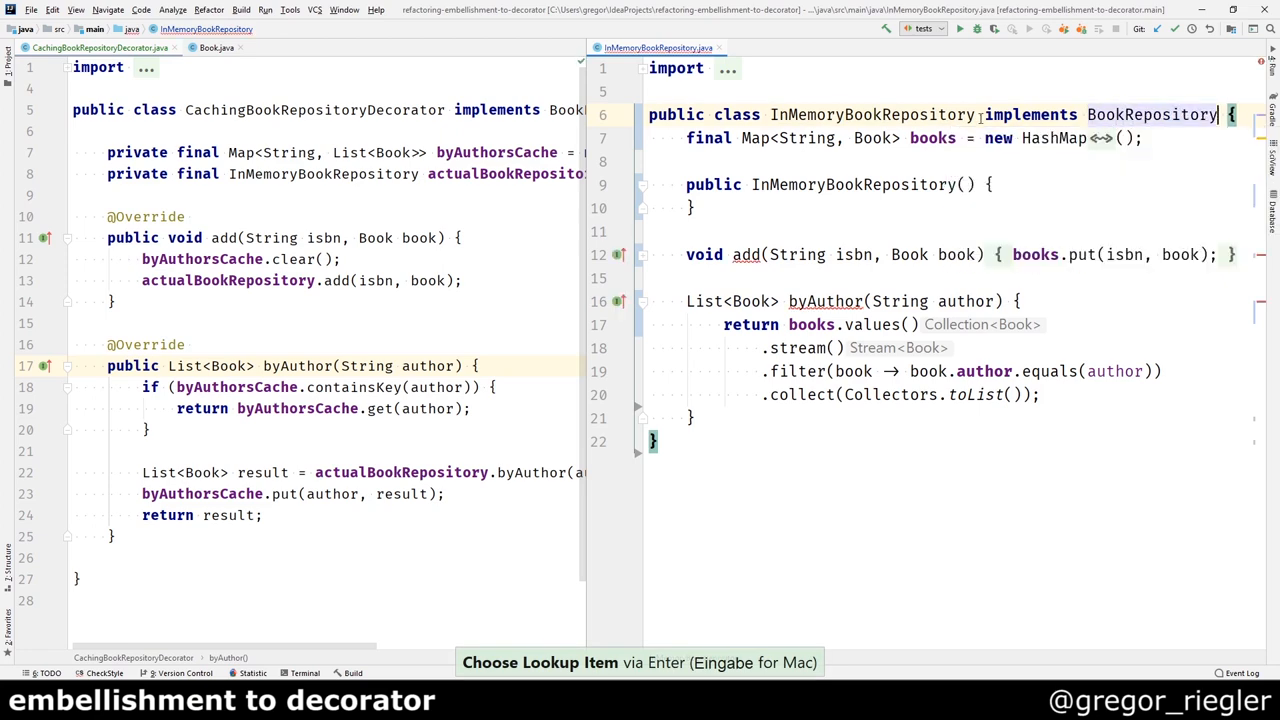
text(@Override)
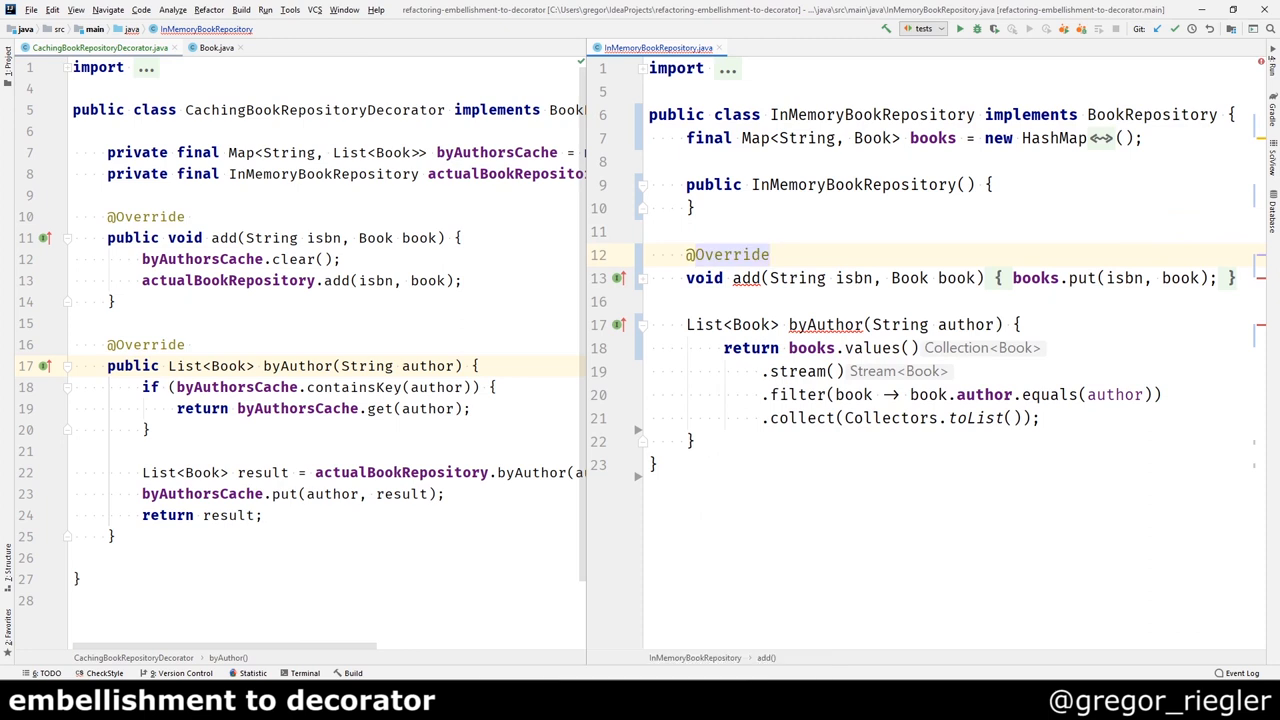
text(@Override)
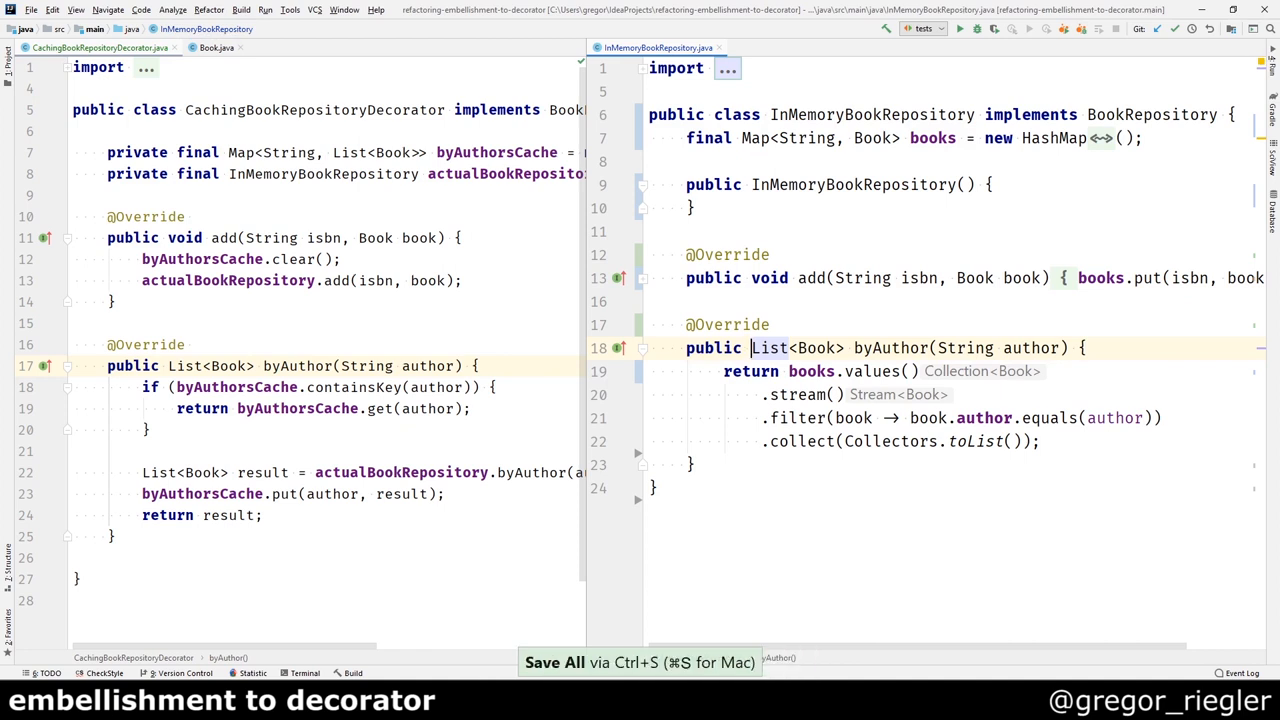
click(958, 28)
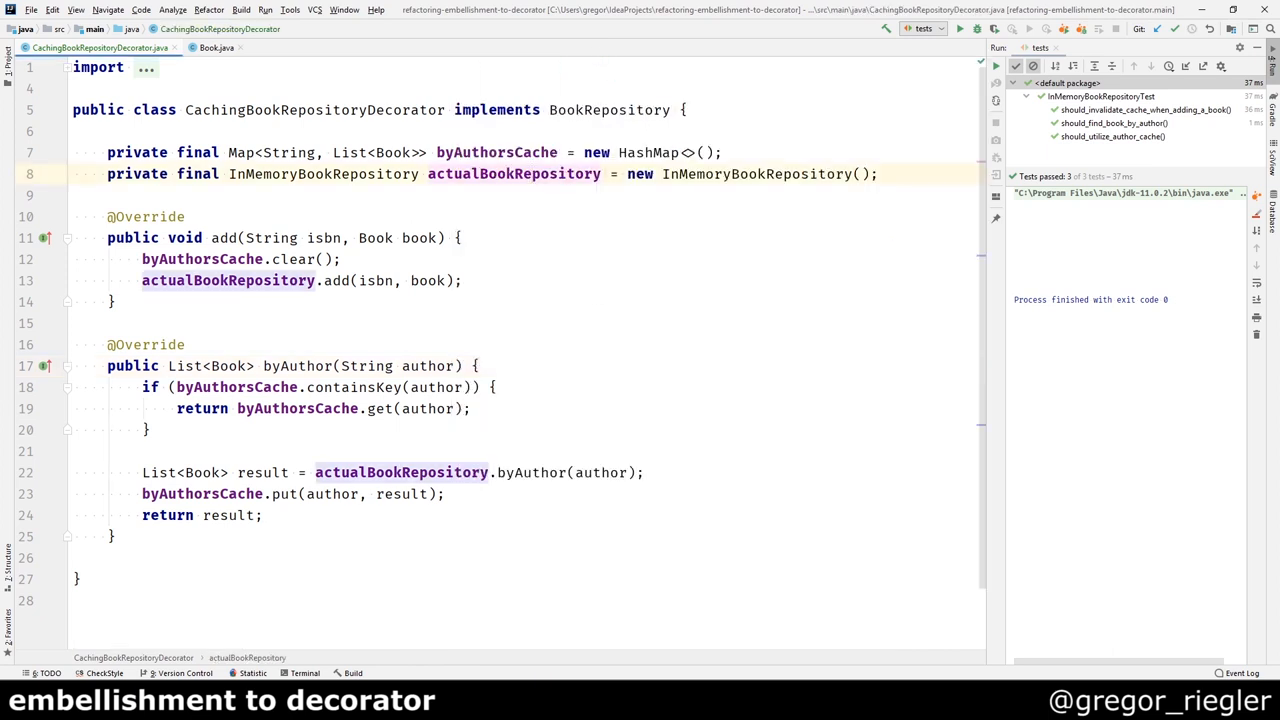
Rename the decorator's actualBookRepository field to decorated
text(dec)
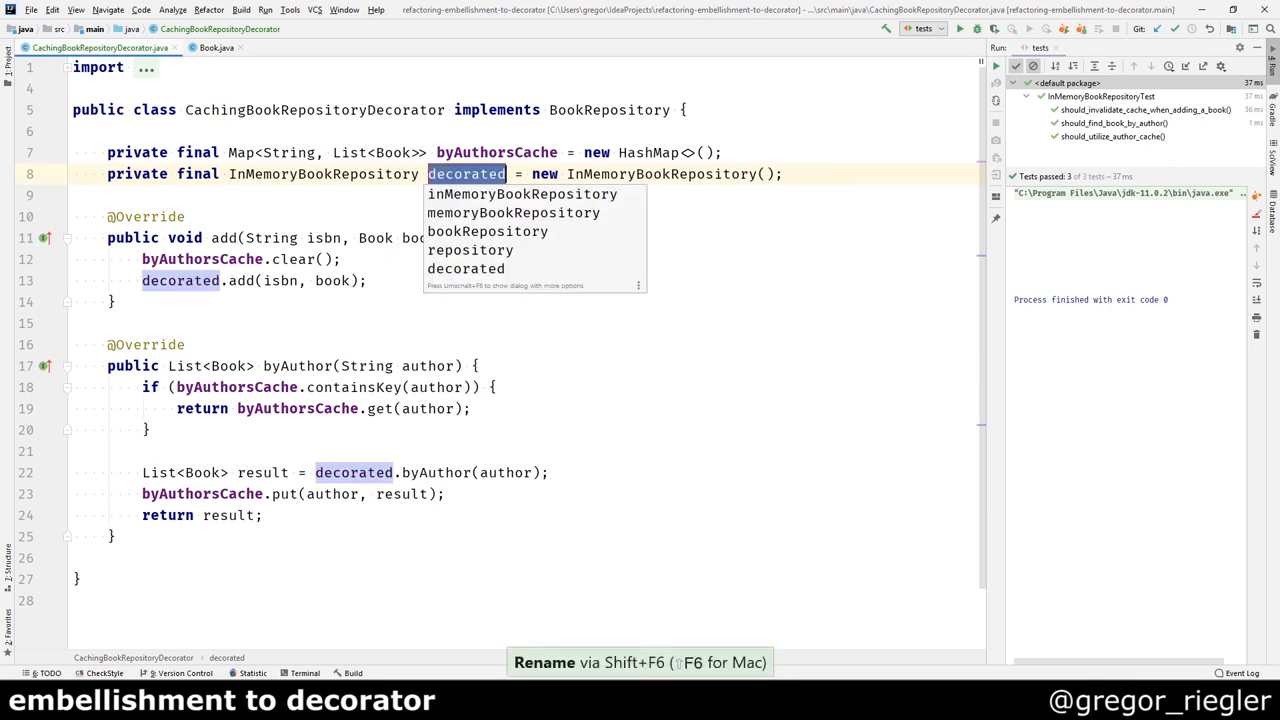
text(bookReposi)
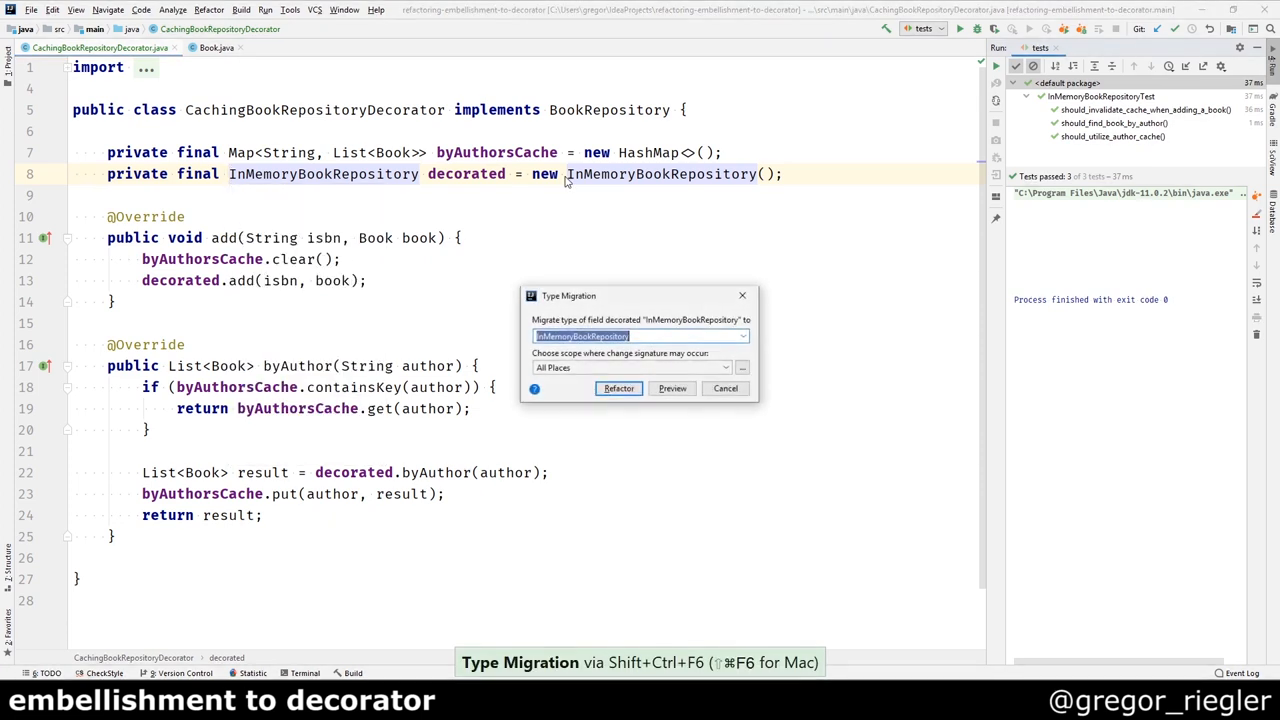
Migrate the decorated field's type to BookRepository, ignoring the reported conversion problem
text(BookR)
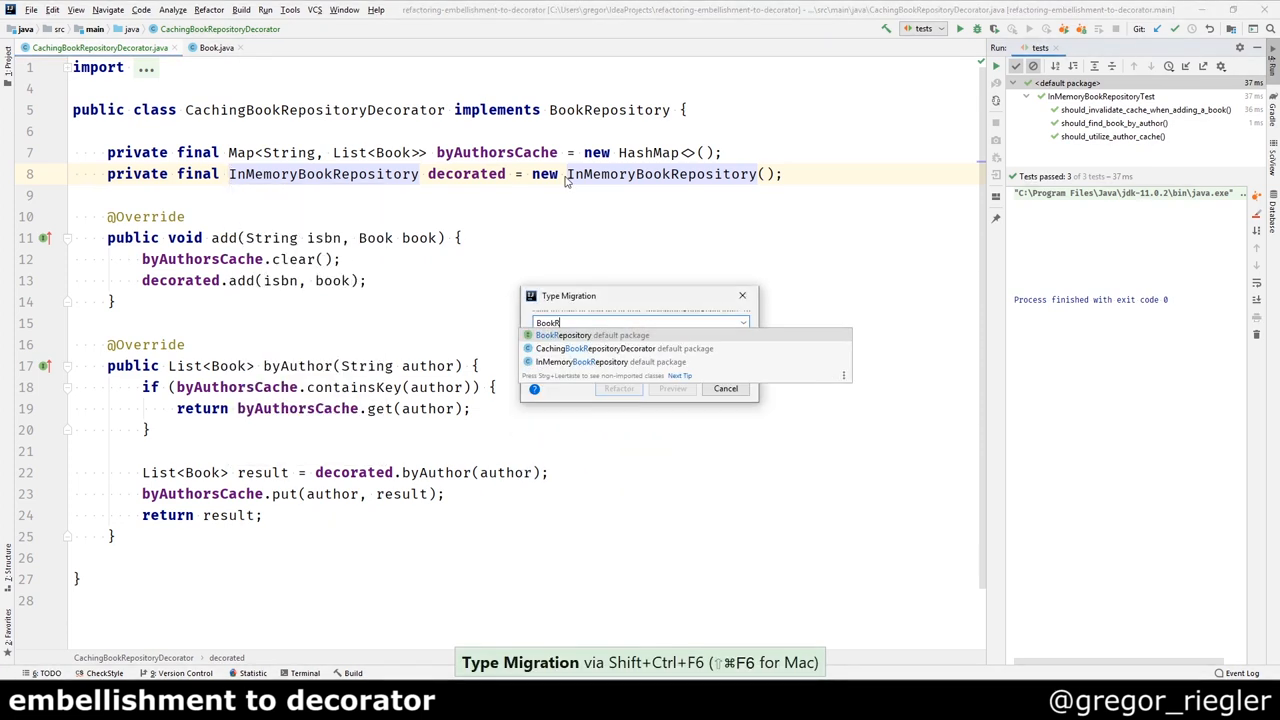
click(618, 388)
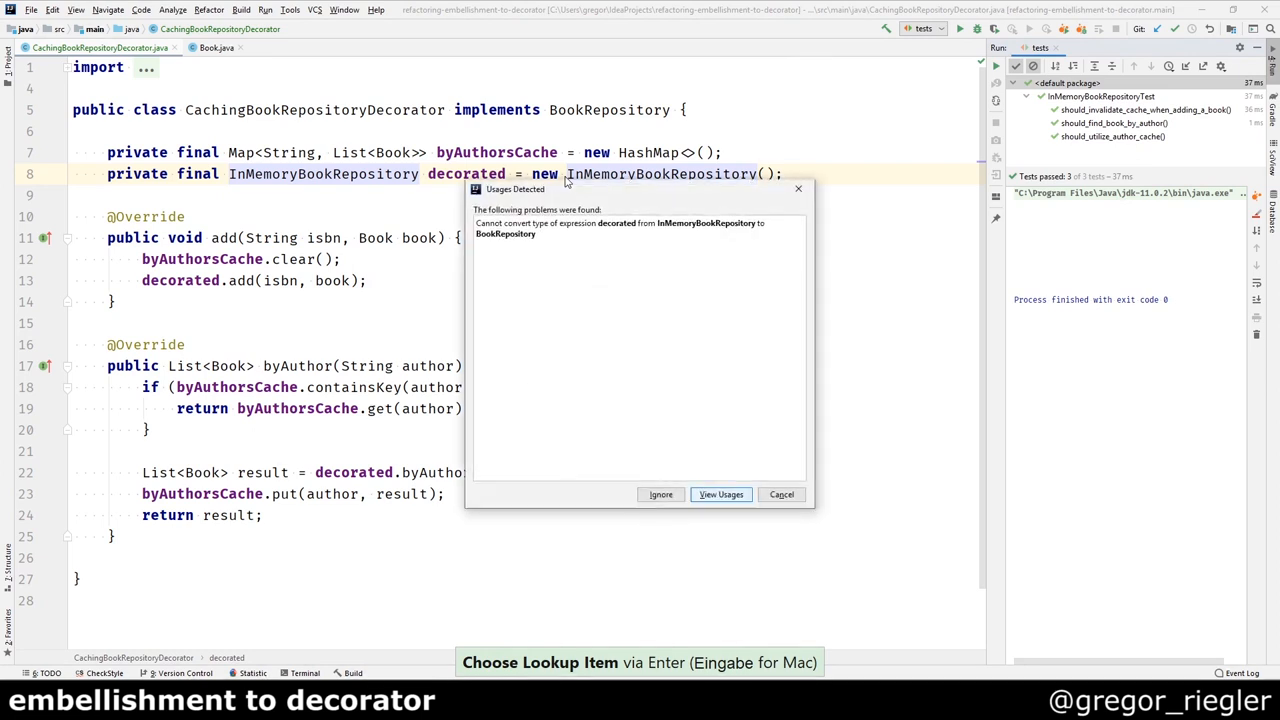
click(660, 494)
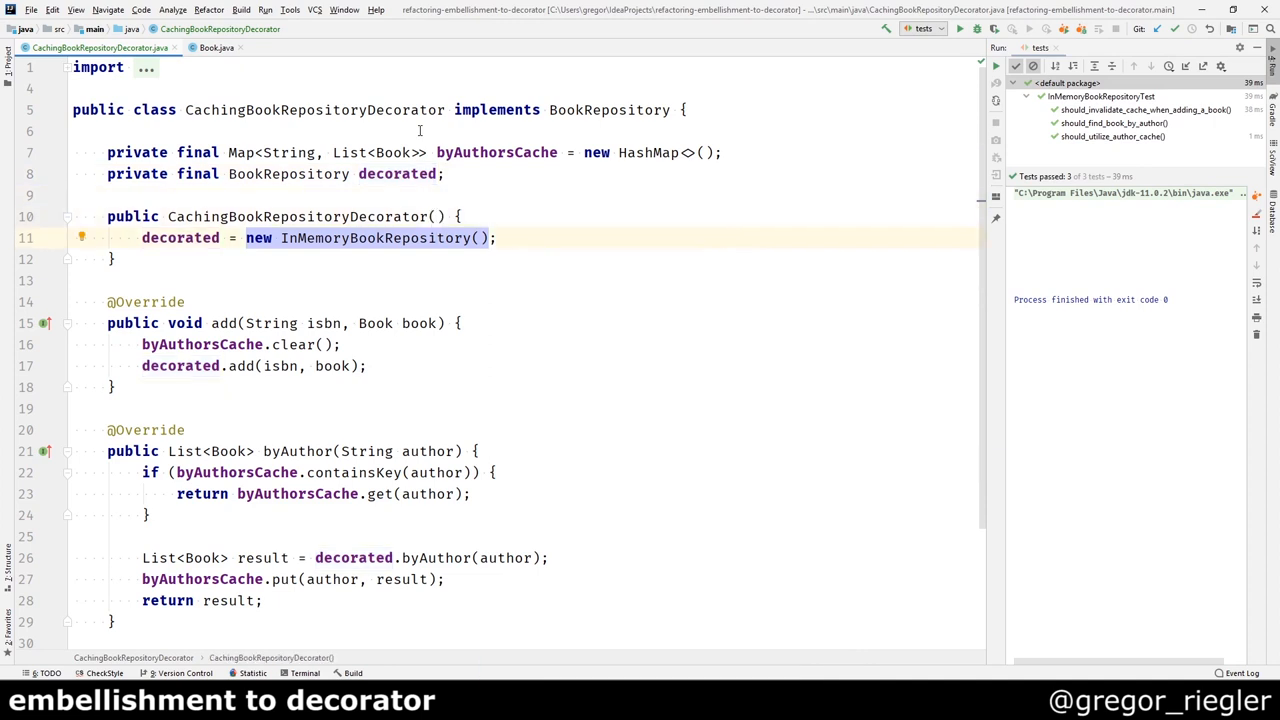
Extract new InMemoryBookRepository() as a constructor parameter named decorated
key(ctrl+alt+p)
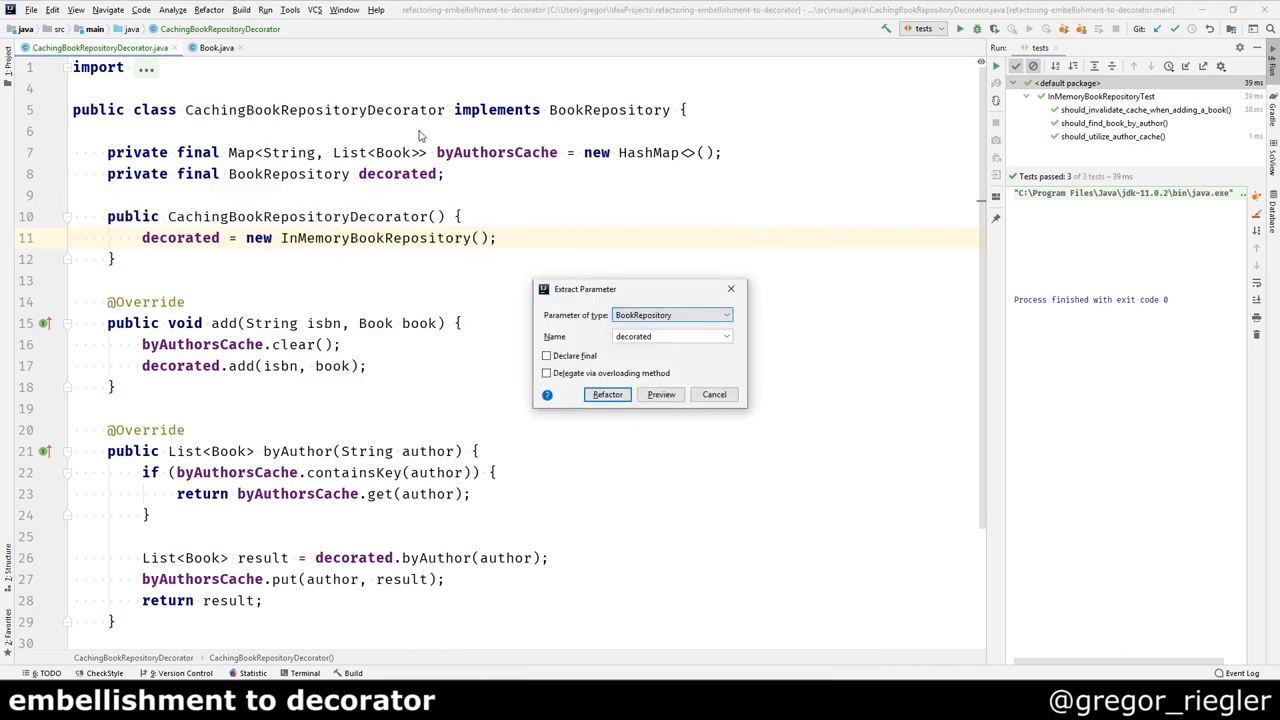
click(608, 392)
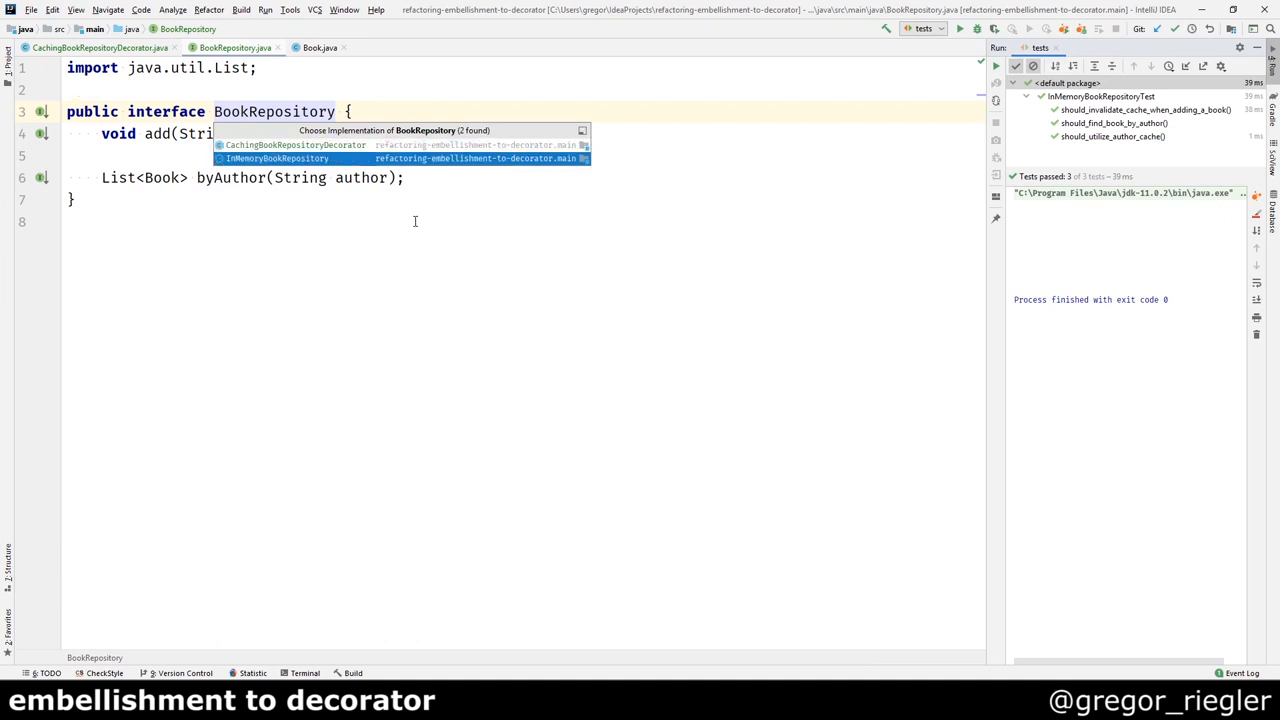
Navigate from the BookRepository interface to its InMemoryBookRepository implementation
click(276, 158)
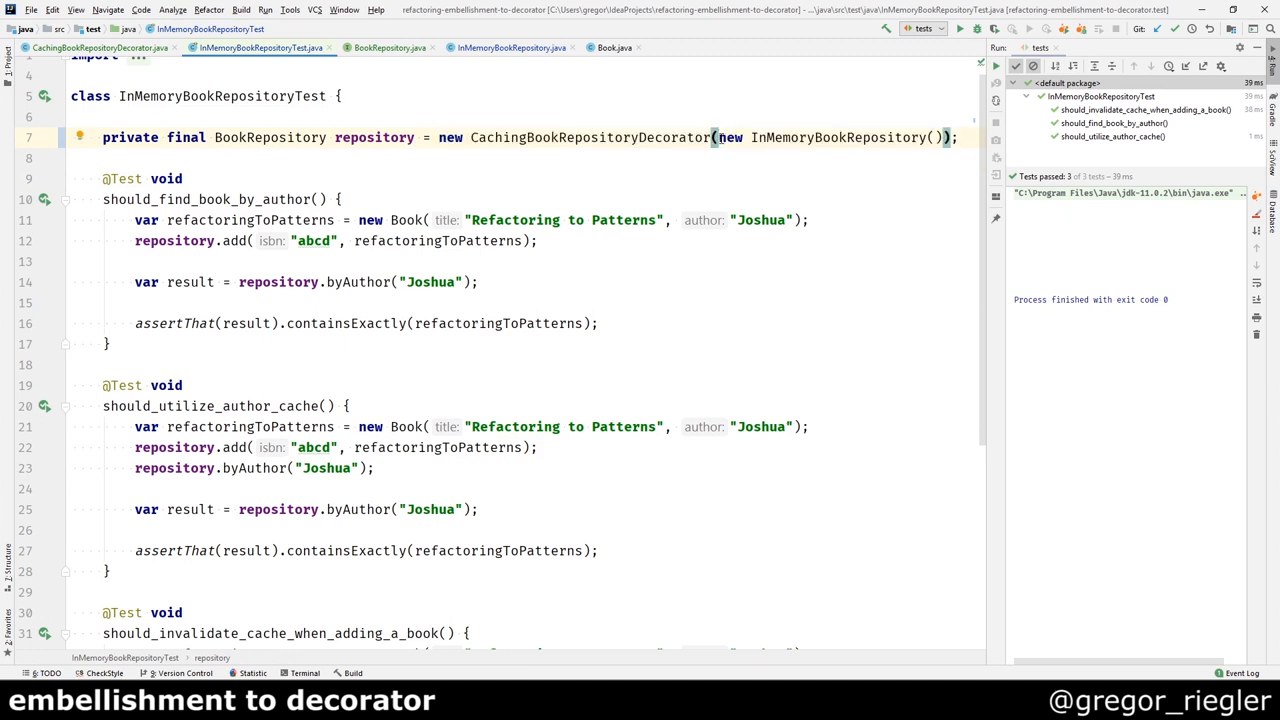
key(ctrl+shift+Right)
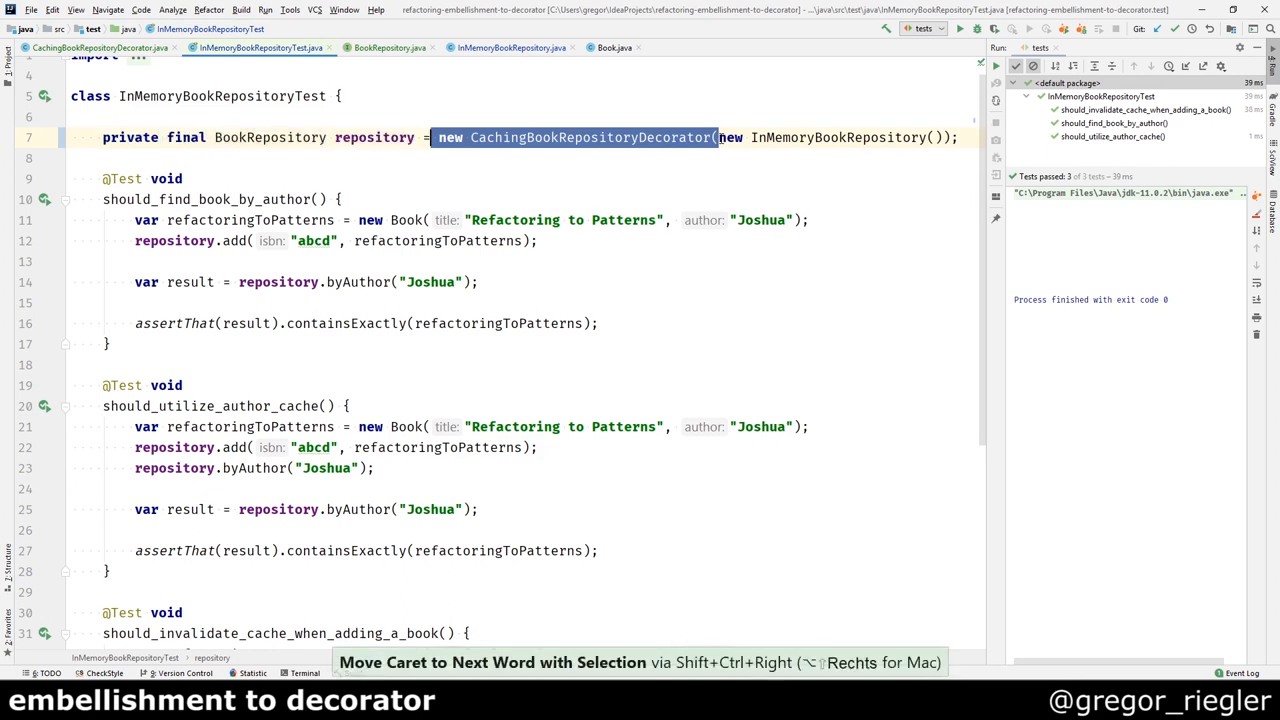
key(Delete)
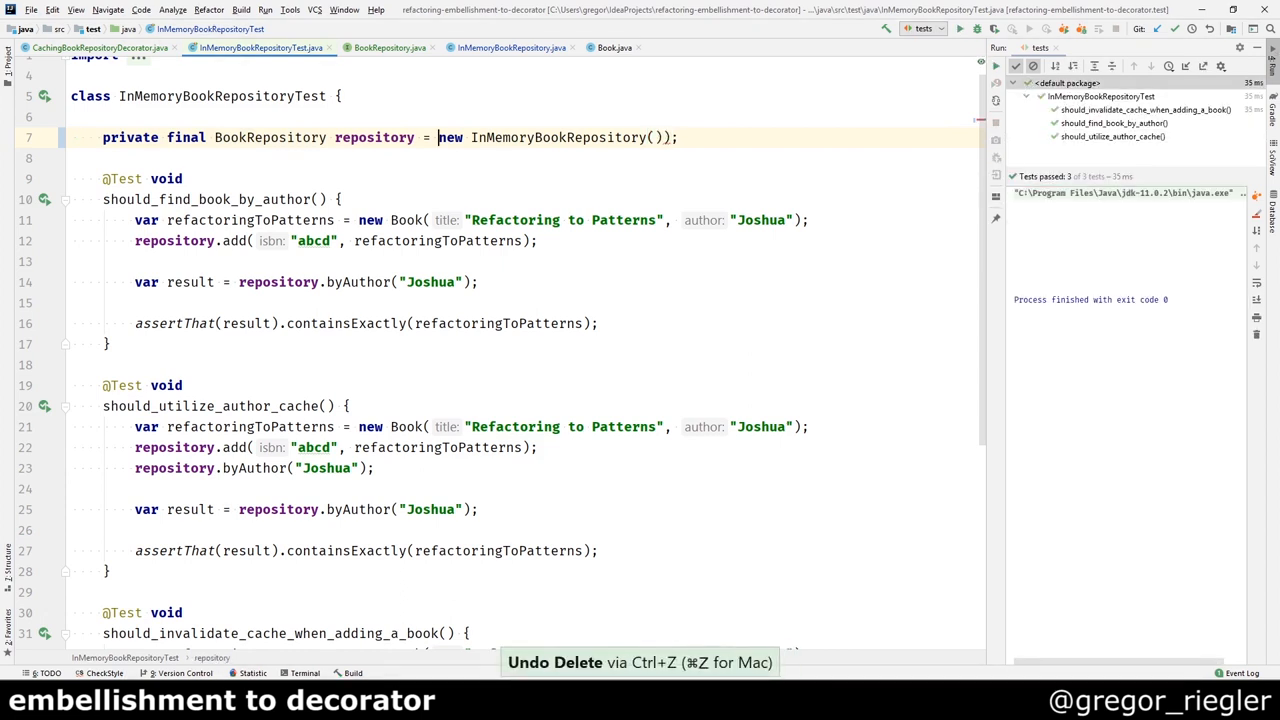
text(new CachingBookRepositoryDecorator(new)
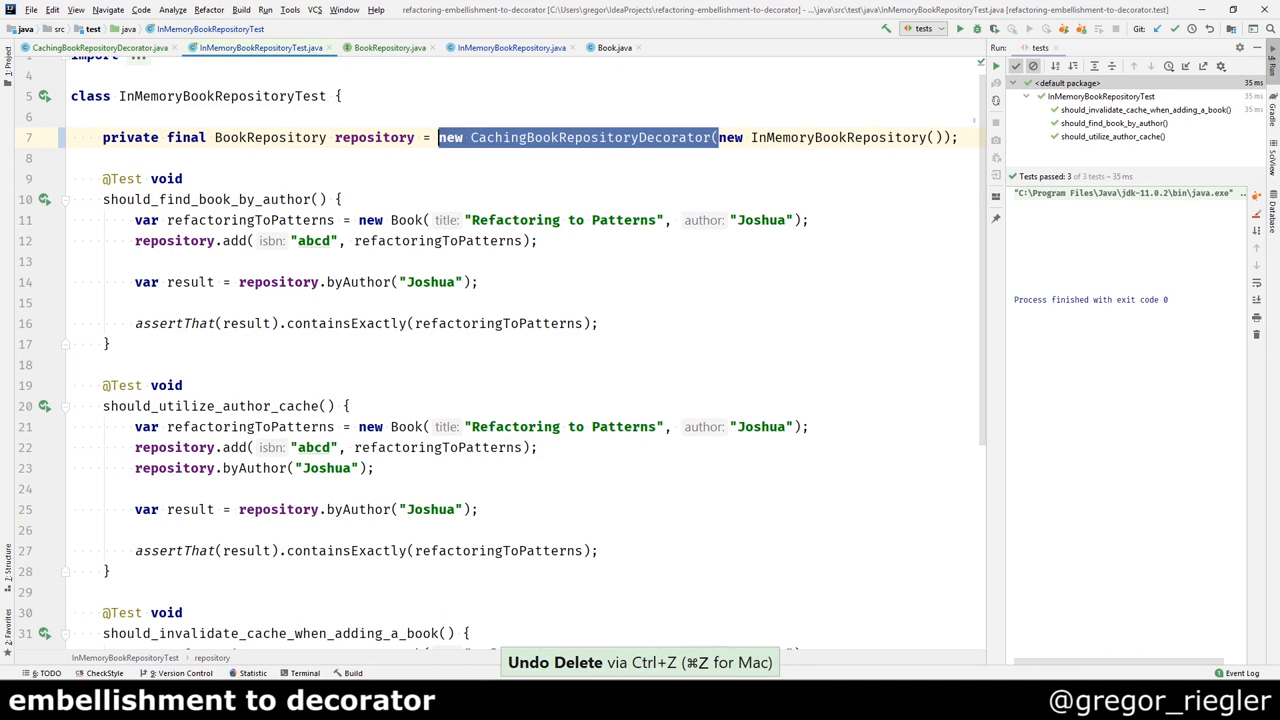